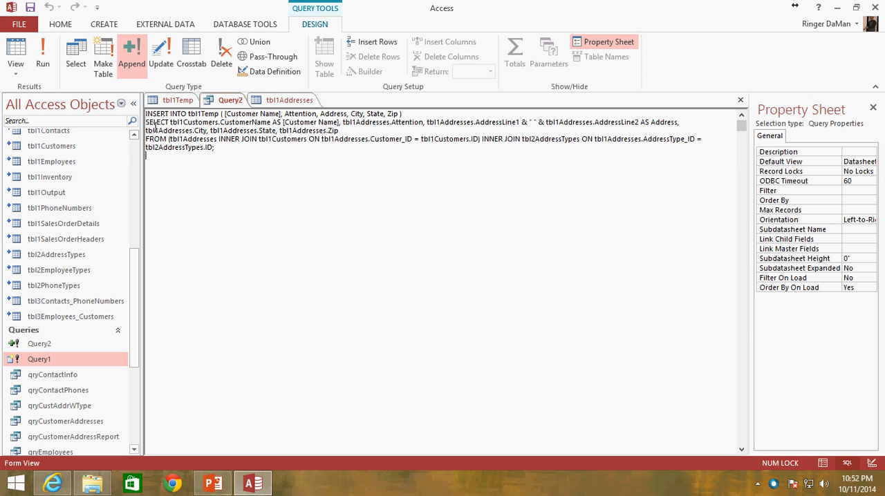
{"action": "mouse_move", "coordinate": [277, 168]}
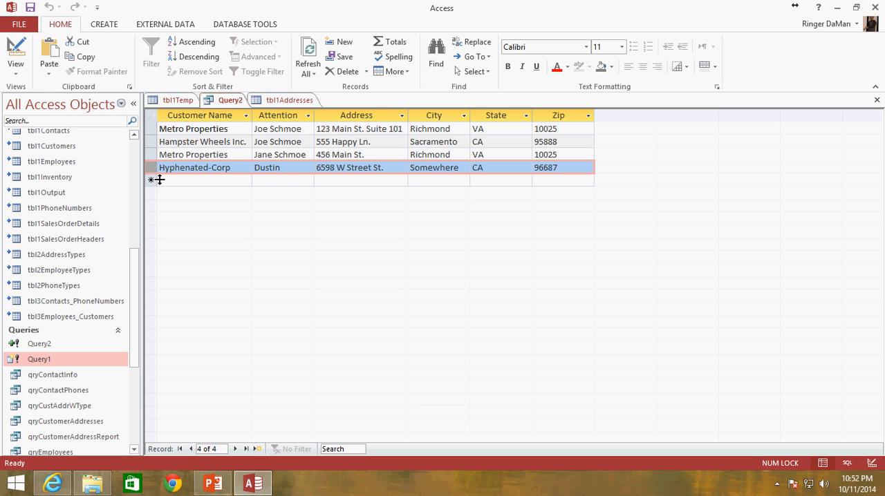
{"action": "mouse_move", "coordinate": [188, 174]}
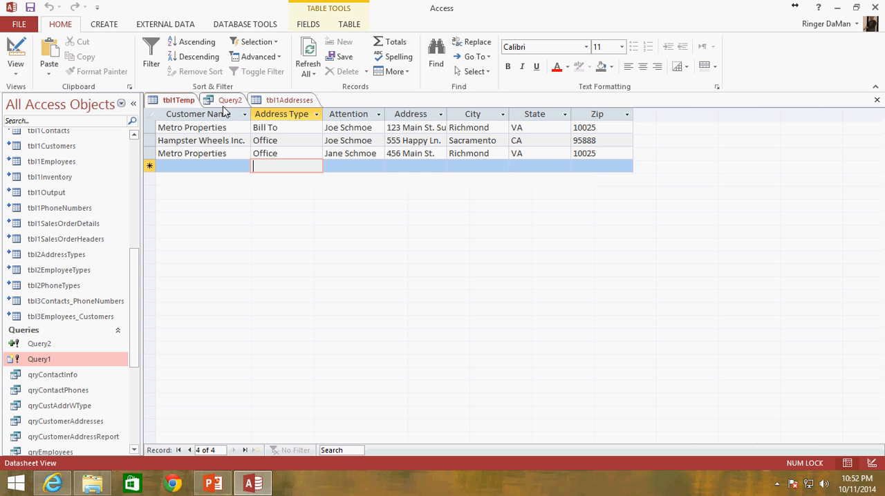
- Review tblTemp's Metro Properties and Hampster Wheels Inc. records against Query2's results
{"action": "left_click", "coordinate": [193, 128]}
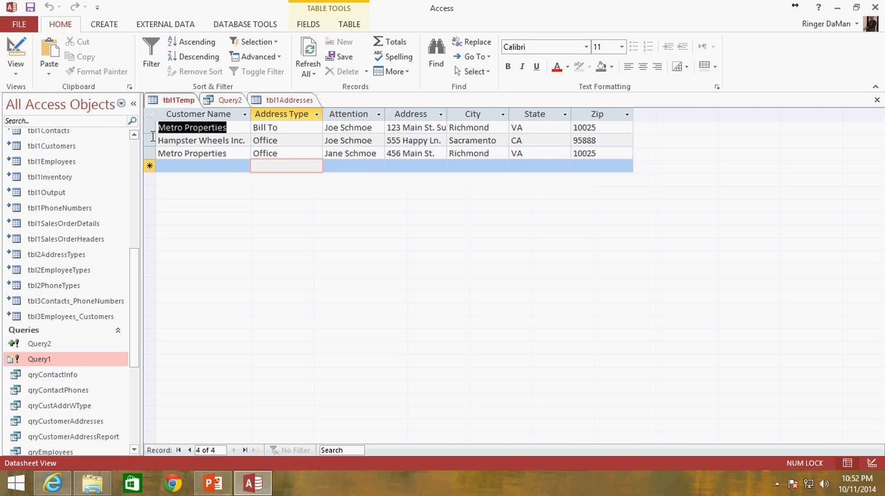
{"action": "left_click", "coordinate": [230, 99]}
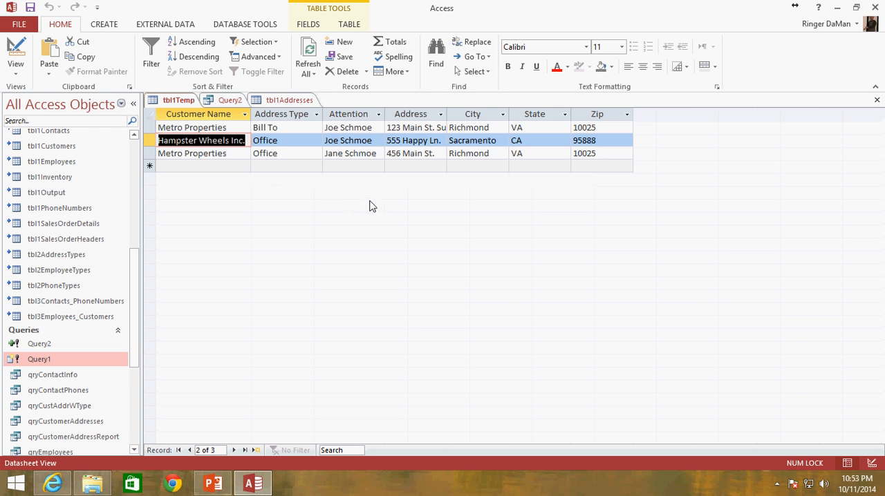
{"action": "mouse_move", "coordinate": [407, 230]}
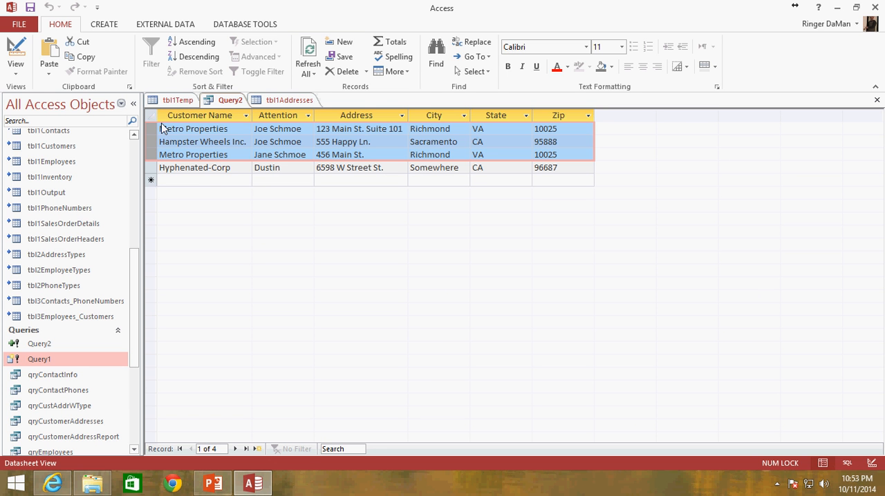
{"action": "mouse_move", "coordinate": [254, 168]}
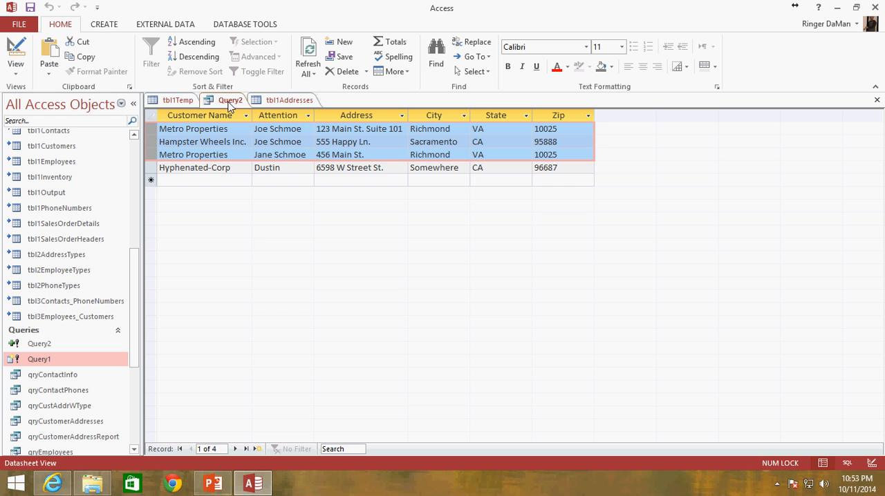
{"action": "mouse_move", "coordinate": [228, 105]}
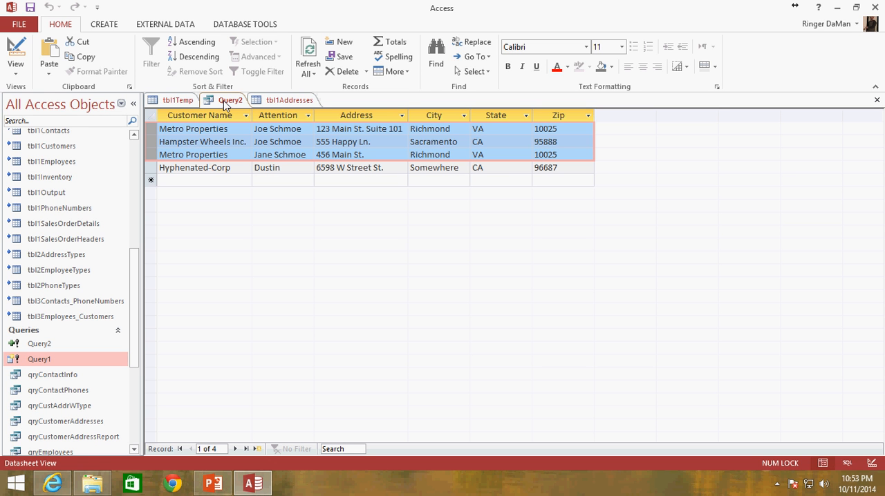
{"action": "mouse_move", "coordinate": [242, 111]}
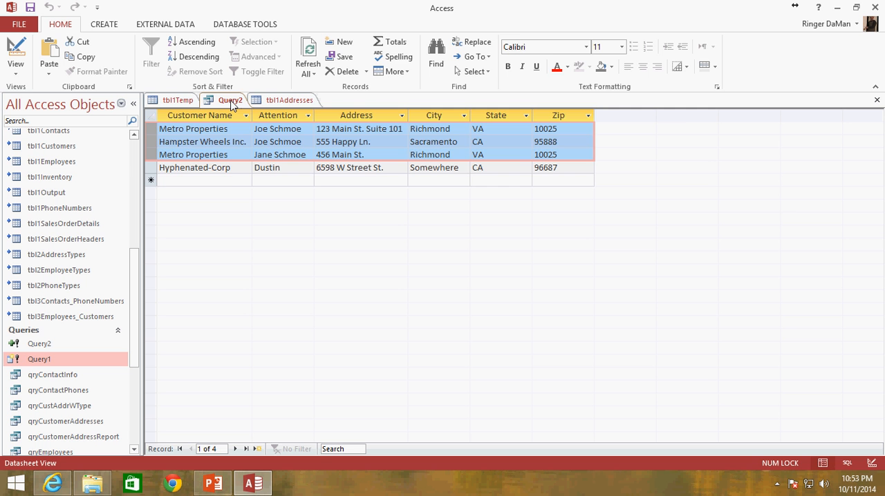
- Copy Query1's SQL and start a new query in SQL View
{"action": "left_click", "coordinate": [15, 52]}
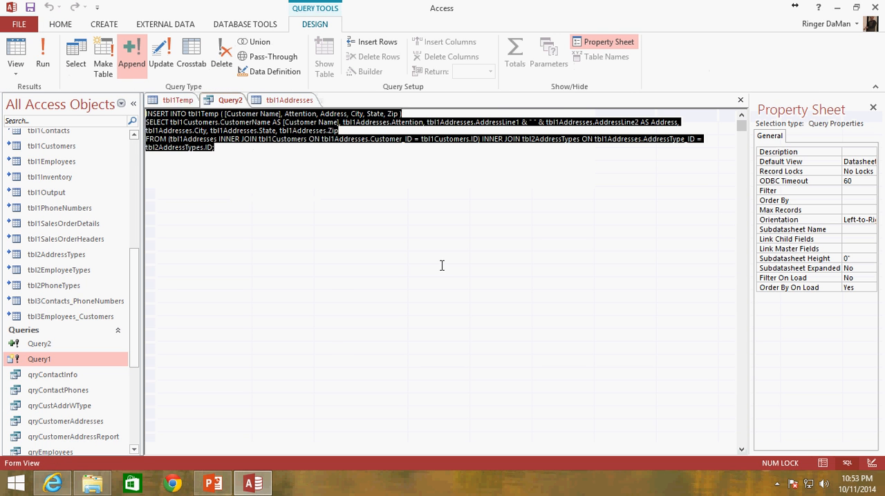
{"action": "mouse_move", "coordinate": [48, 359]}
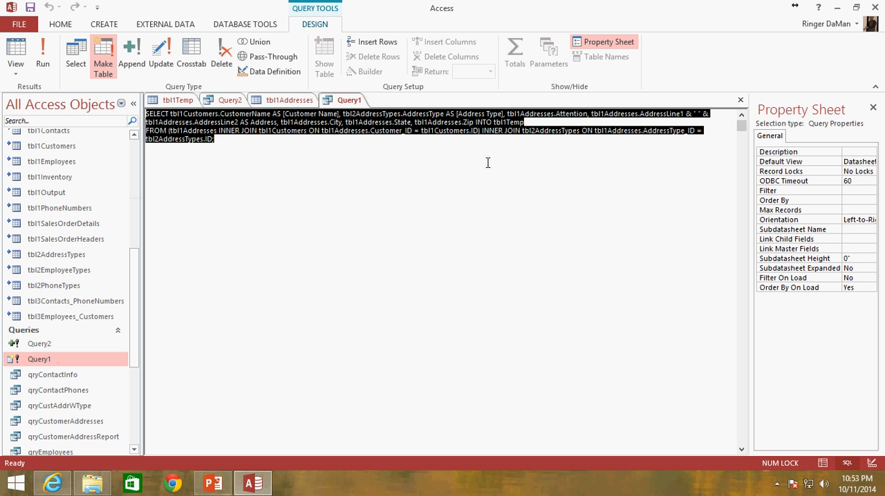
{"action": "left_click", "coordinate": [279, 149]}
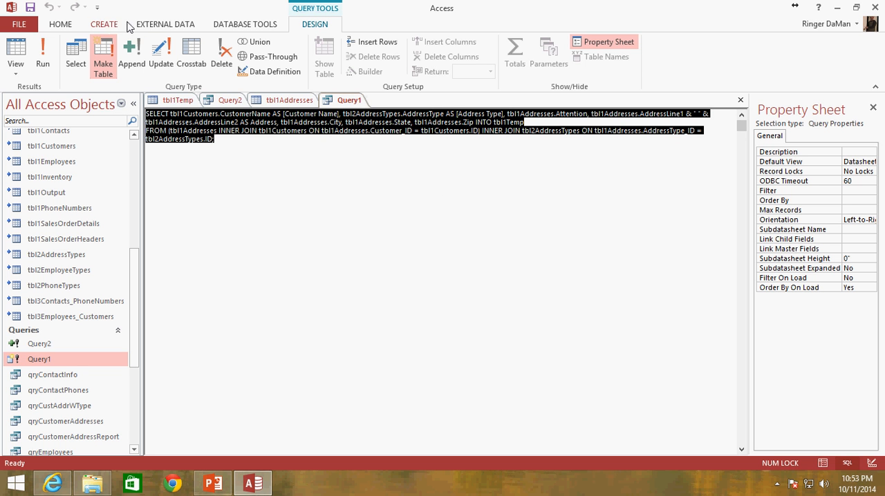
{"action": "left_click", "coordinate": [103, 23]}
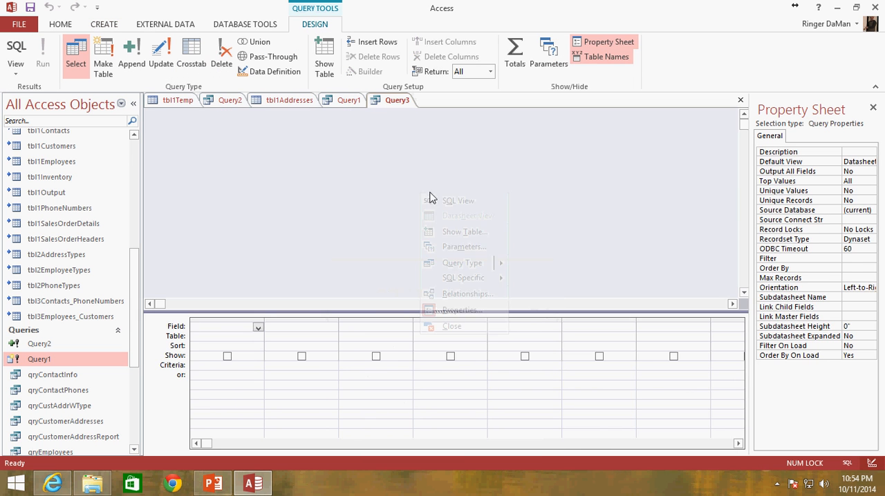
{"action": "left_click", "coordinate": [458, 201]}
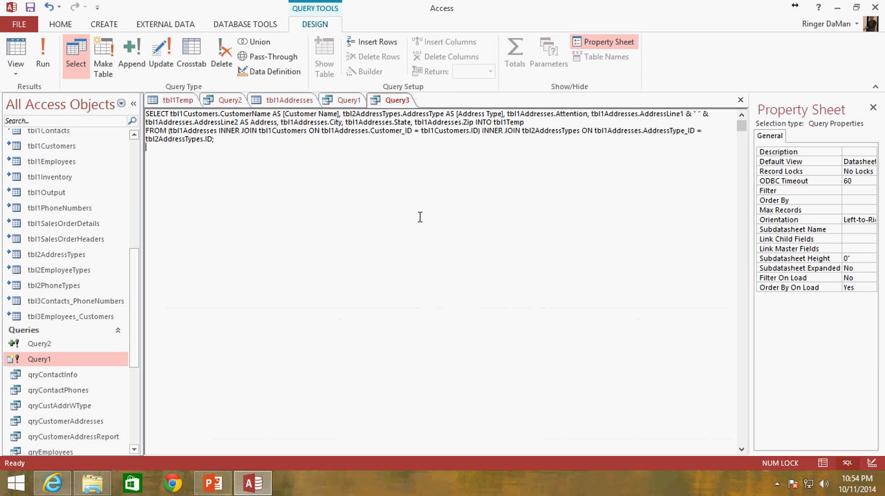
{"action": "mouse_move", "coordinate": [350, 155]}
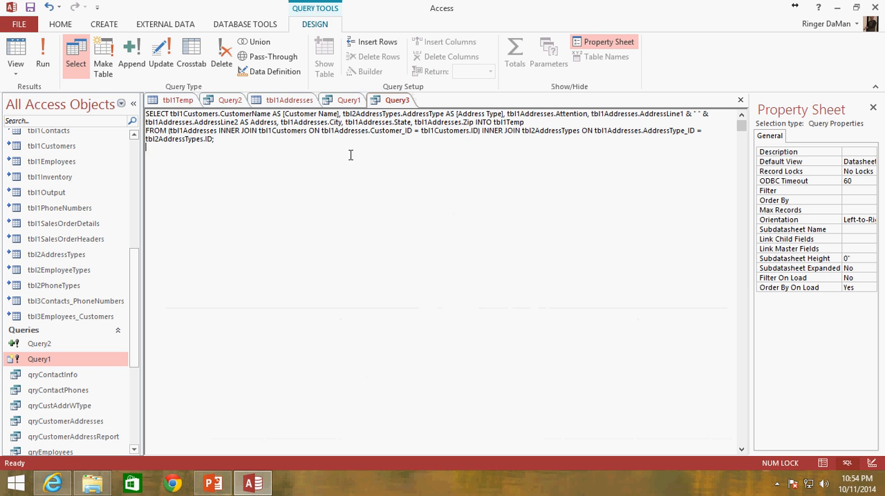
- Paste the select, add Query2's INSERT INTO tblTemp line and include [Address Type]
{"action": "double_click", "coordinate": [498, 121]}
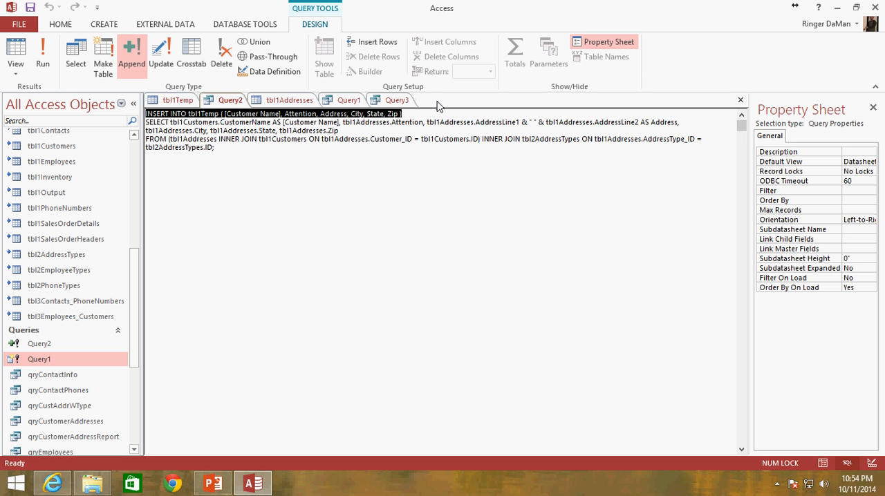
{"action": "left_click", "coordinate": [74, 56]}
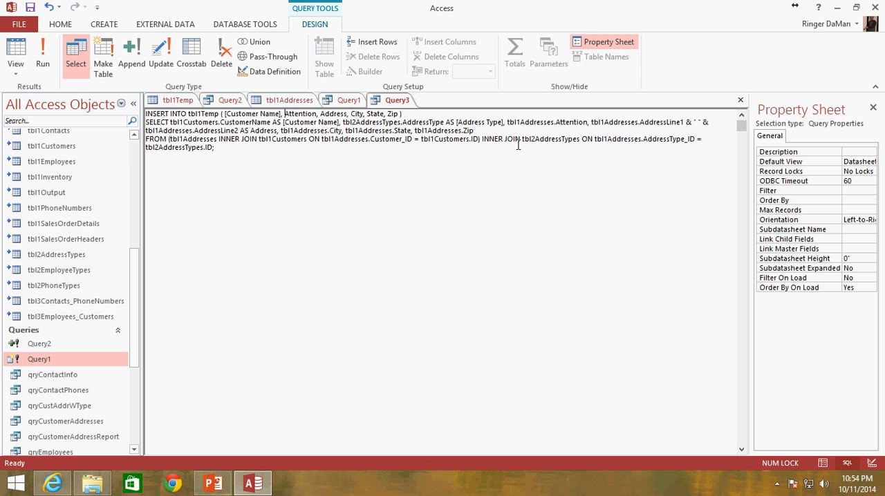
{"action": "type", "text": "Address"}
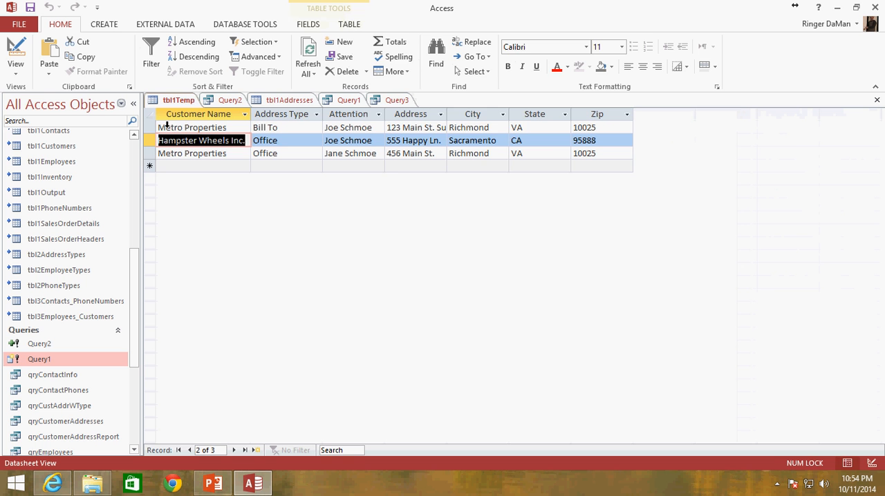
- Wrap the select as subquery SQ1 and add LEFT JOIN tblTemp after it
{"action": "left_click", "coordinate": [396, 100]}
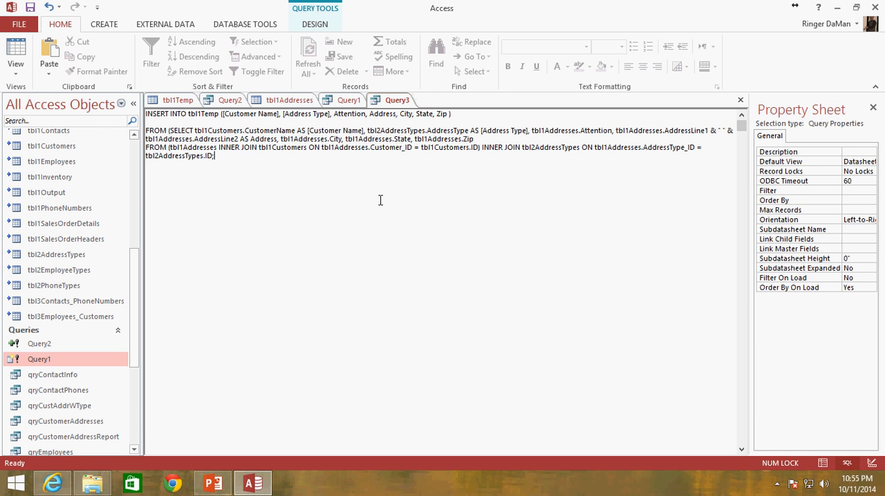
{"action": "type", "text": "AS"}
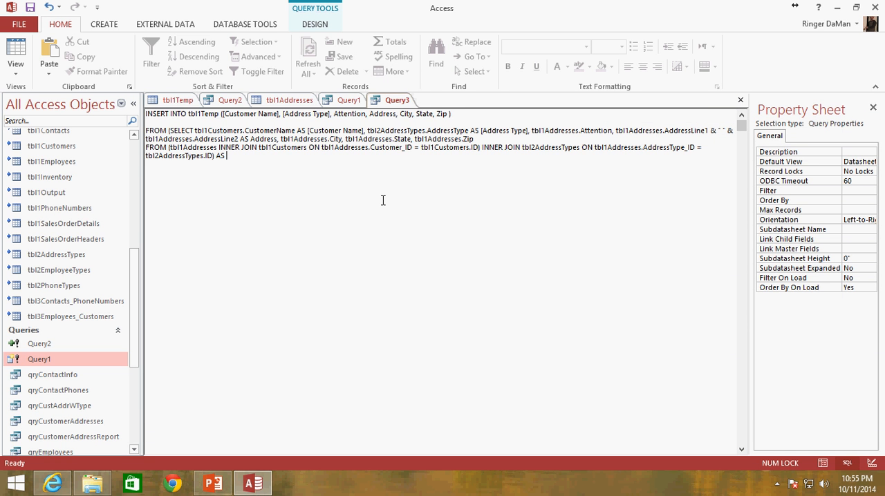
{"action": "type", "text": "Q1"}
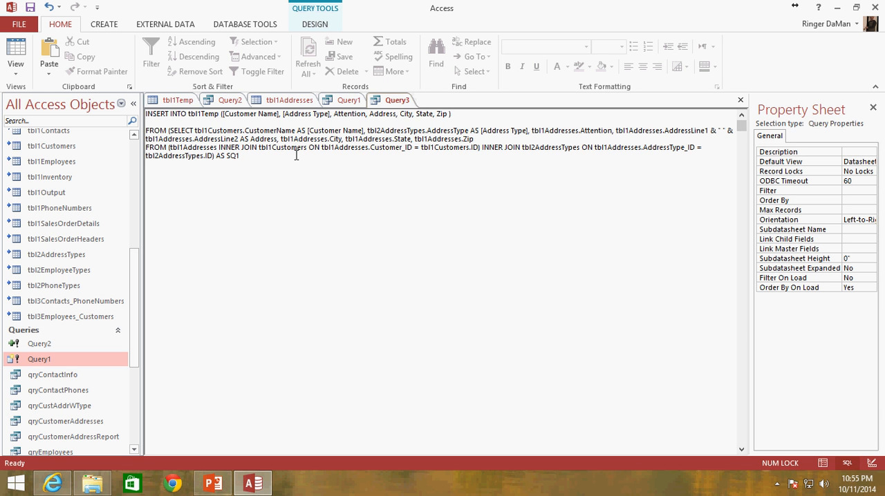
{"action": "type", "text": "LEFT JOIN"}
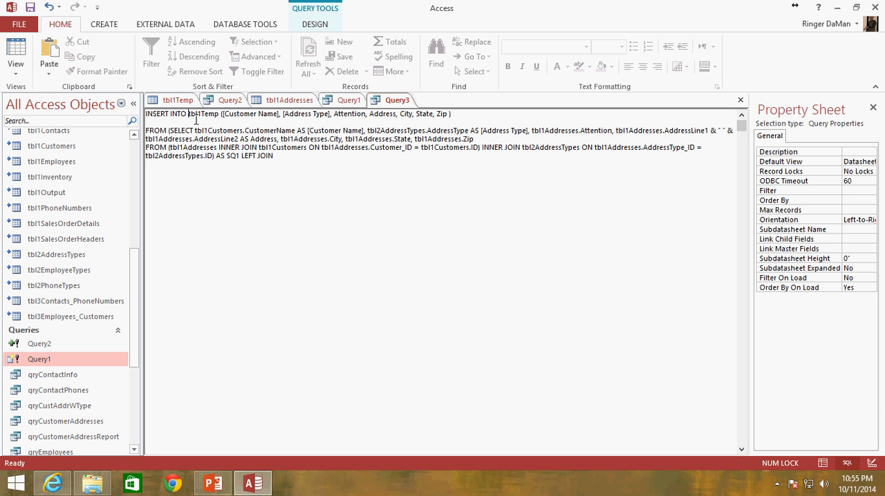
{"action": "double_click", "coordinate": [203, 114]}
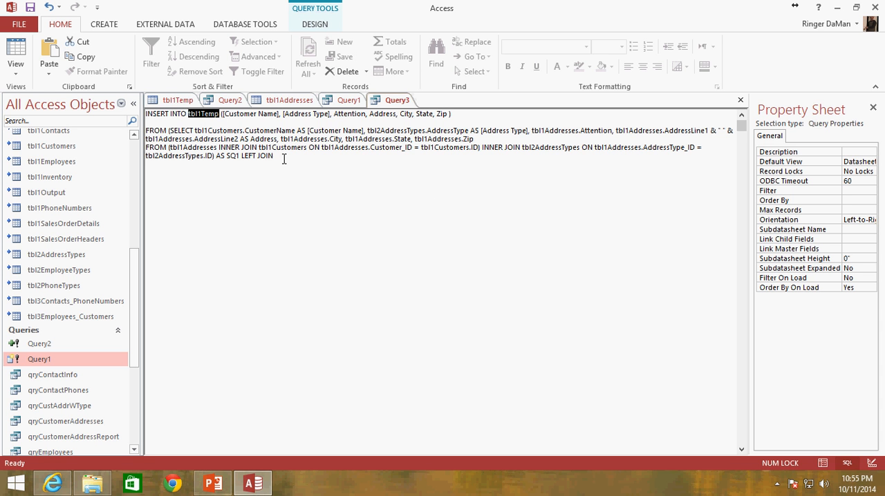
{"action": "type", "text": "tbl1Temp"}
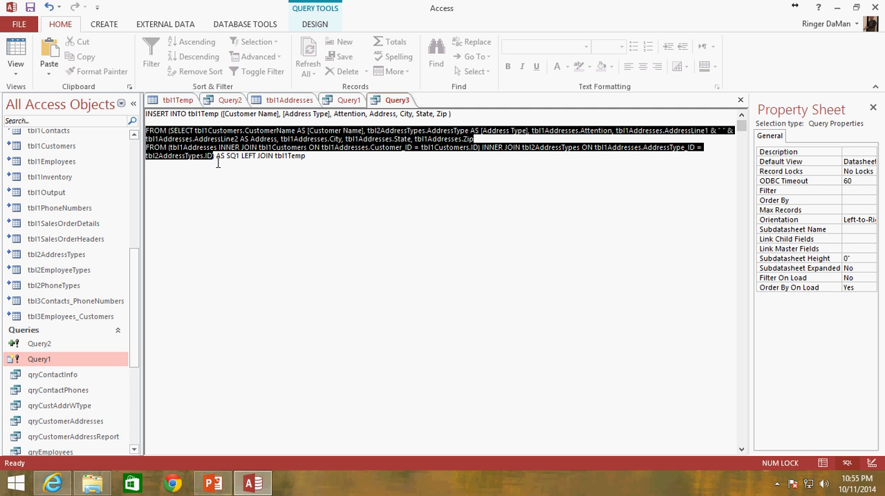
{"action": "double_click", "coordinate": [284, 155]}
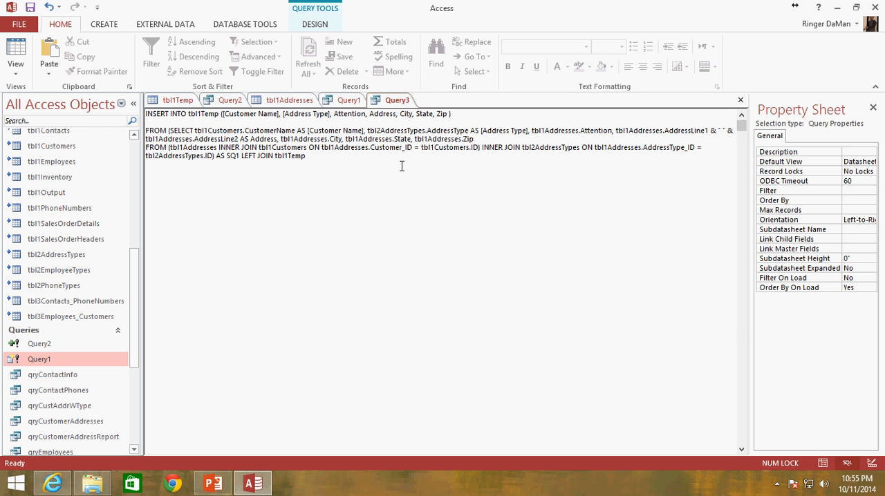
{"action": "mouse_move", "coordinate": [359, 169]}
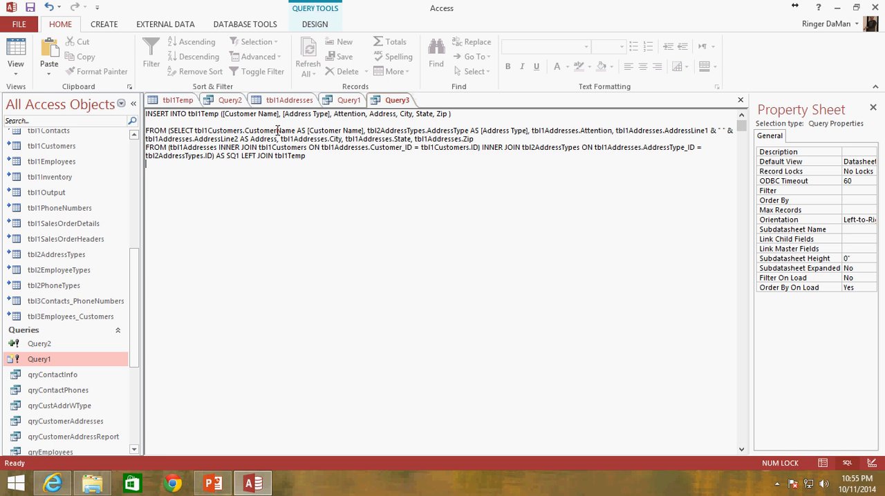
- Check tblTemp's columns, then note the Customer Name field in Query3's SQL
{"action": "left_click", "coordinate": [179, 99]}
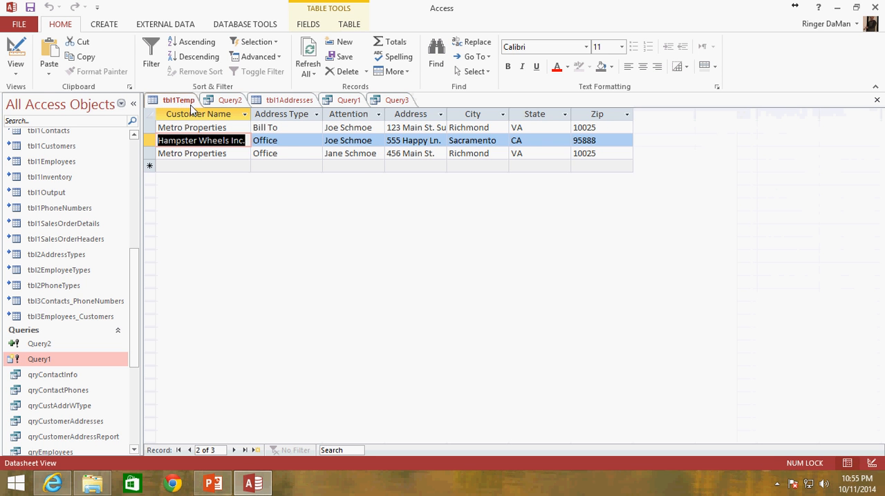
{"action": "left_click", "coordinate": [229, 99]}
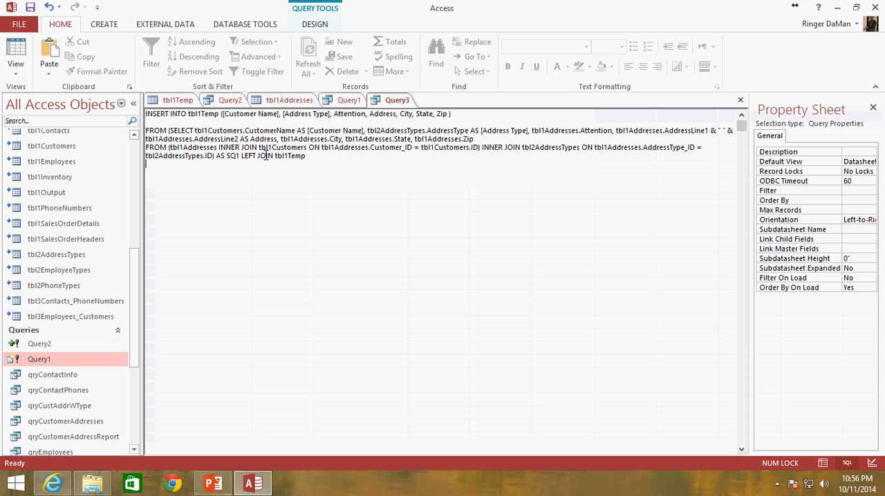
{"action": "double_click", "coordinate": [249, 113]}
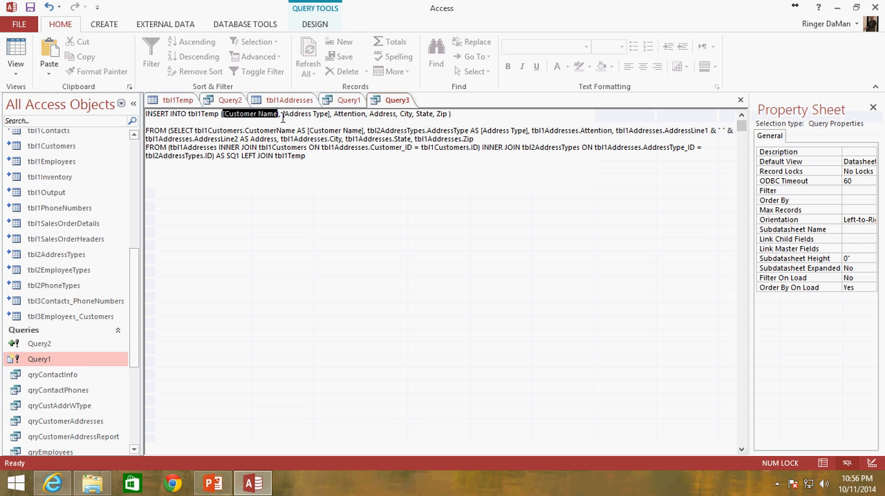
{"action": "left_click", "coordinate": [177, 99]}
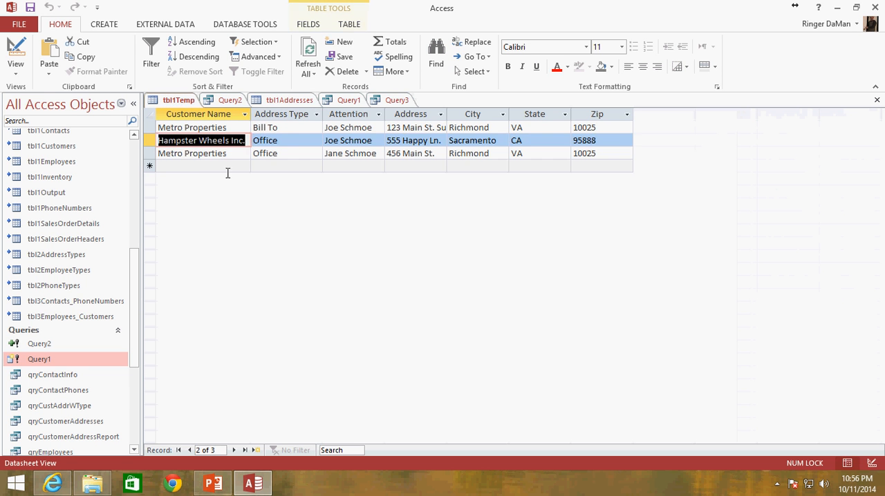
- Inspect tbl1Temp's three records: Metro Properties twice and Hampster Wheels Inc. Office
{"action": "left_click", "coordinate": [191, 127]}
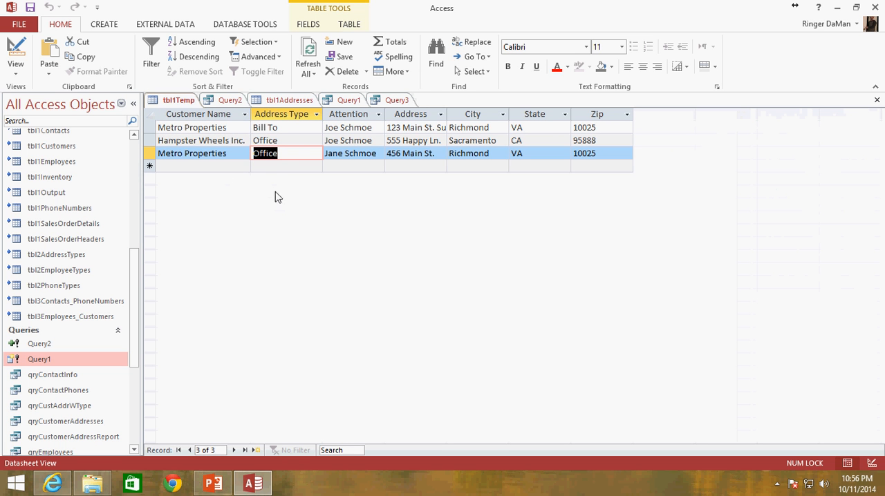
{"action": "mouse_move", "coordinate": [275, 228]}
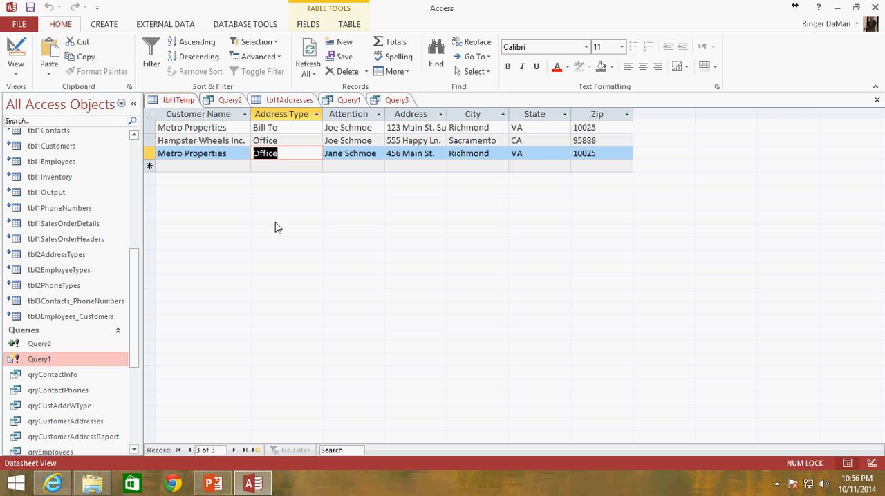
{"action": "mouse_move", "coordinate": [235, 158]}
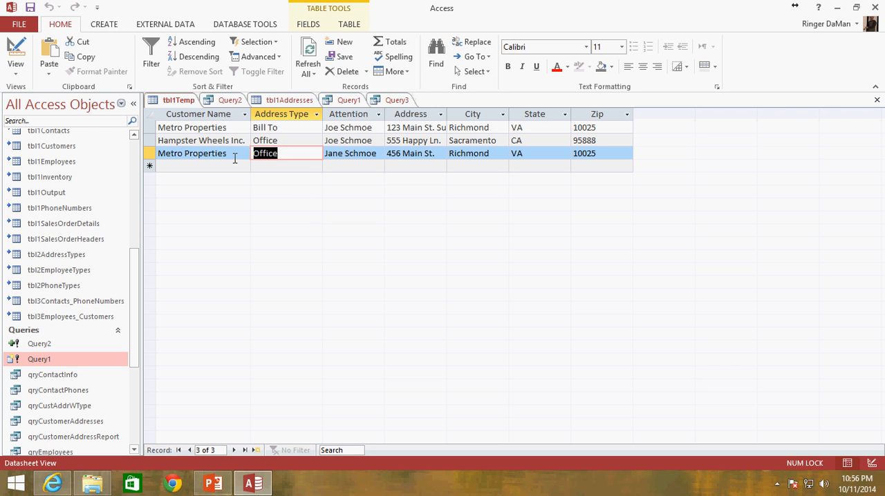
{"action": "left_click", "coordinate": [200, 152]}
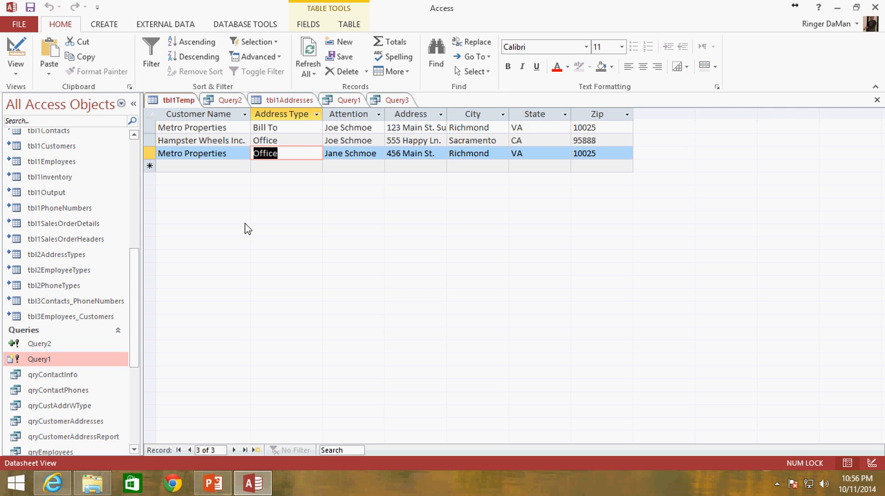
{"action": "mouse_move", "coordinate": [252, 175]}
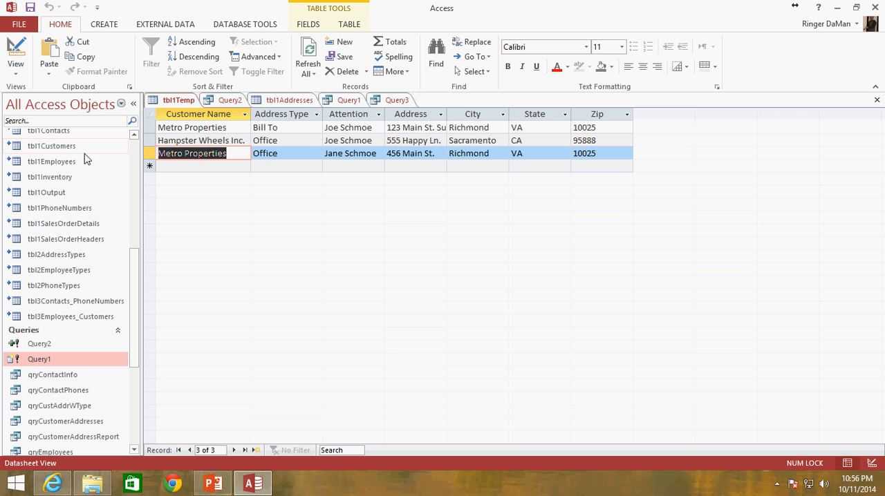
{"action": "left_click", "coordinate": [285, 152]}
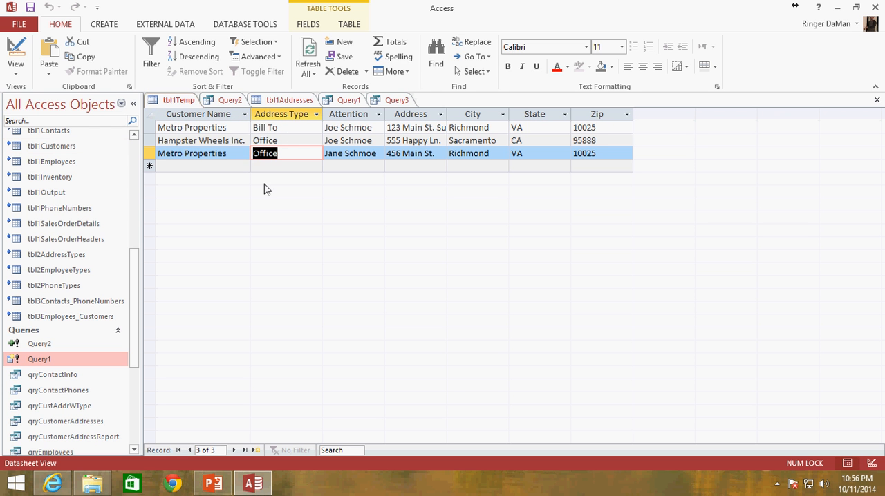
{"action": "mouse_move", "coordinate": [202, 169]}
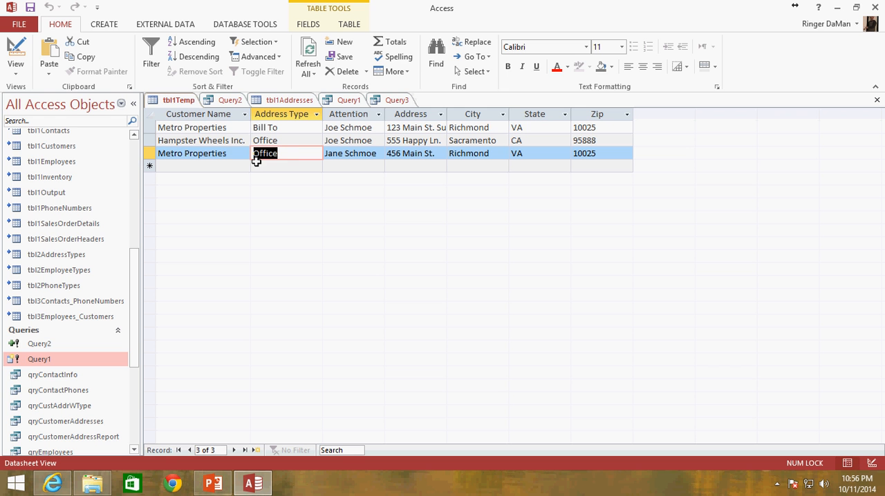
{"action": "mouse_move", "coordinate": [271, 166]}
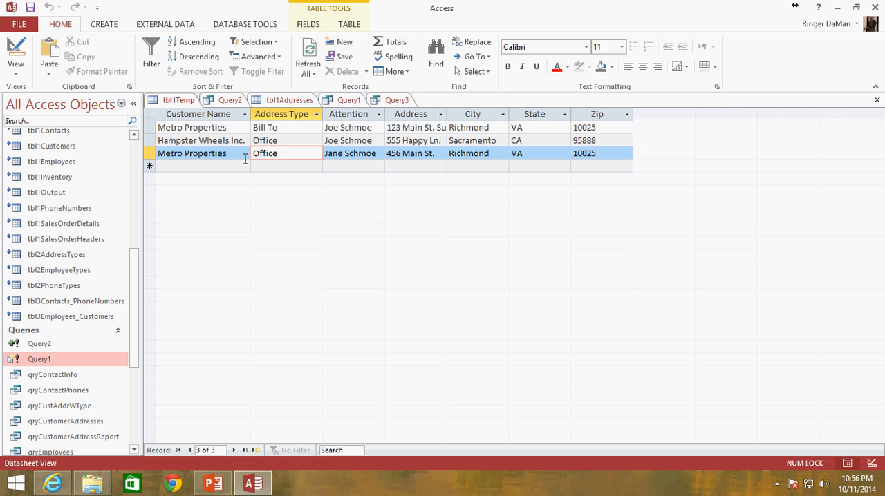
- Write ON SQ1.[Customer Name] = tbl1Temp.[Customer Name] for the LEFT JOIN
{"action": "left_click", "coordinate": [396, 100]}
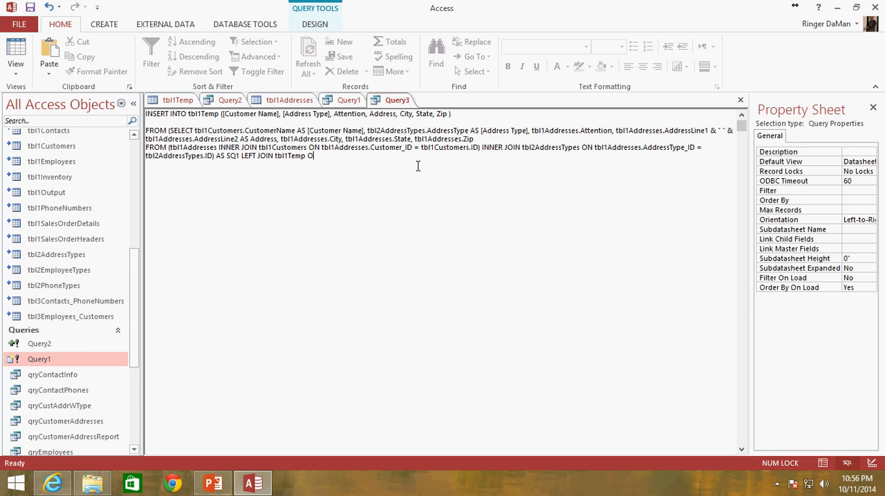
{"action": "type", "text": "N"}
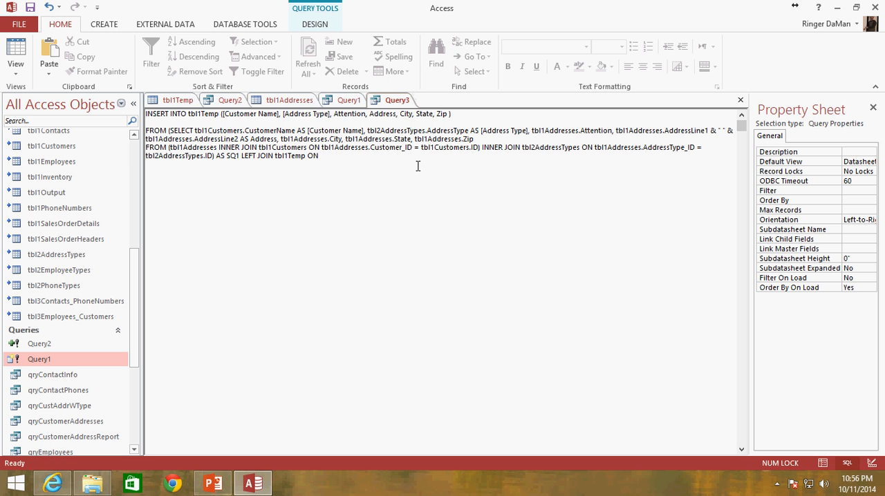
{"action": "left_click", "coordinate": [321, 154]}
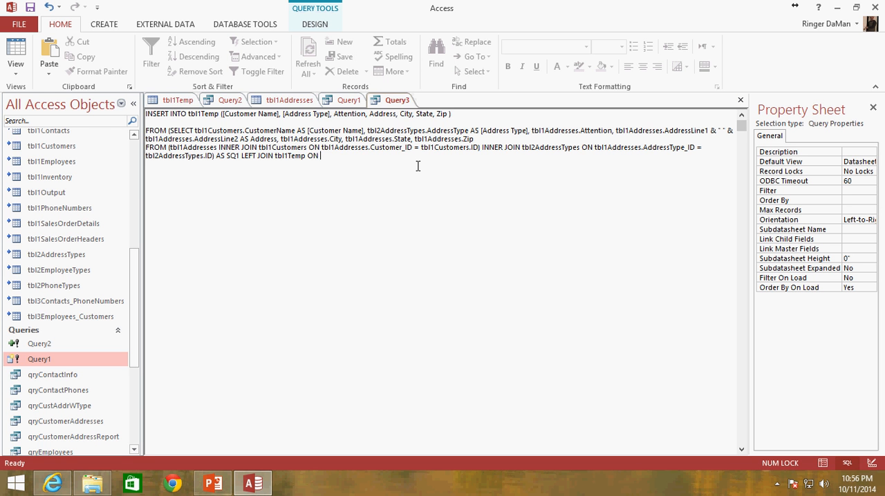
{"action": "type", "text": "SQ"}
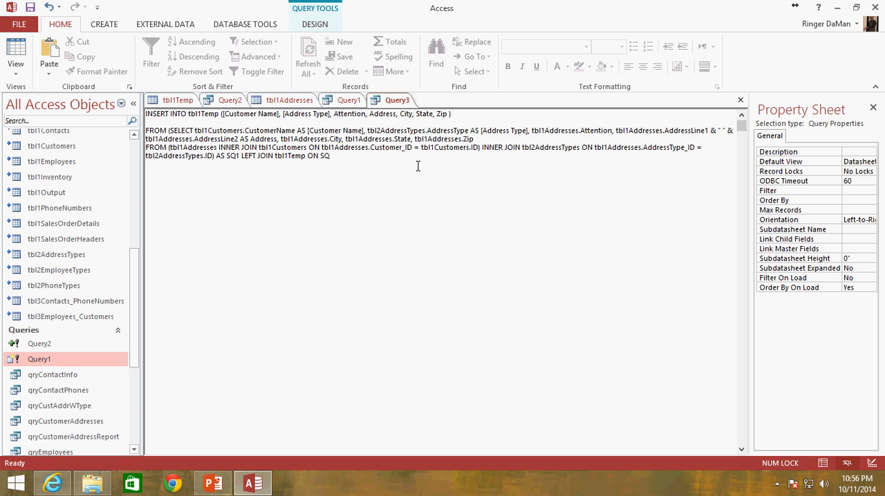
{"action": "type", "text": ".[Customer Name] ="}
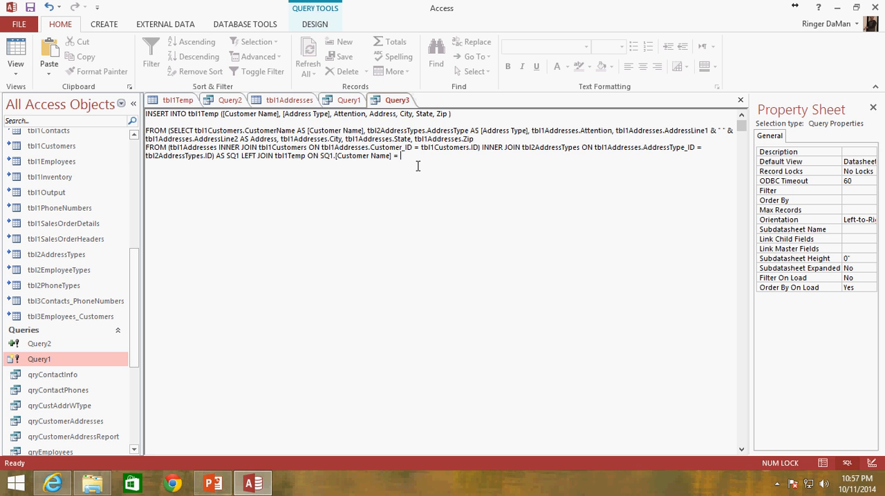
{"action": "type", "text": "tbl1Temp."}
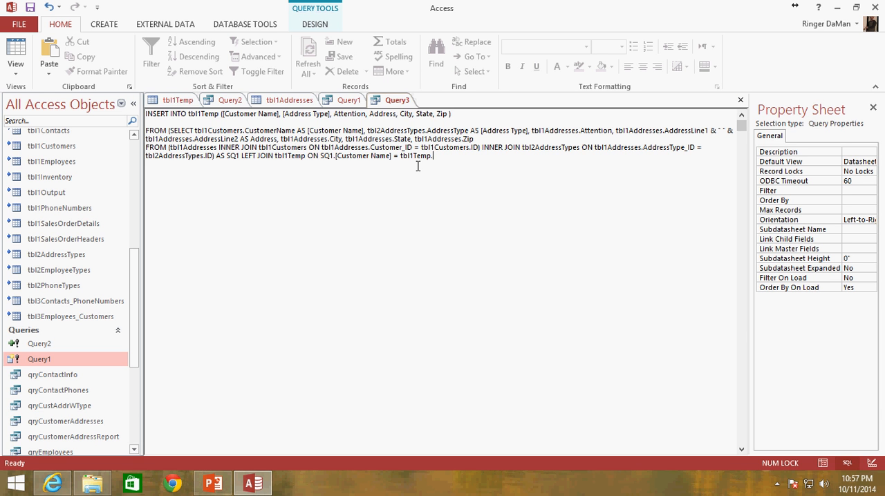
{"action": "type", "text": "[Customer"}
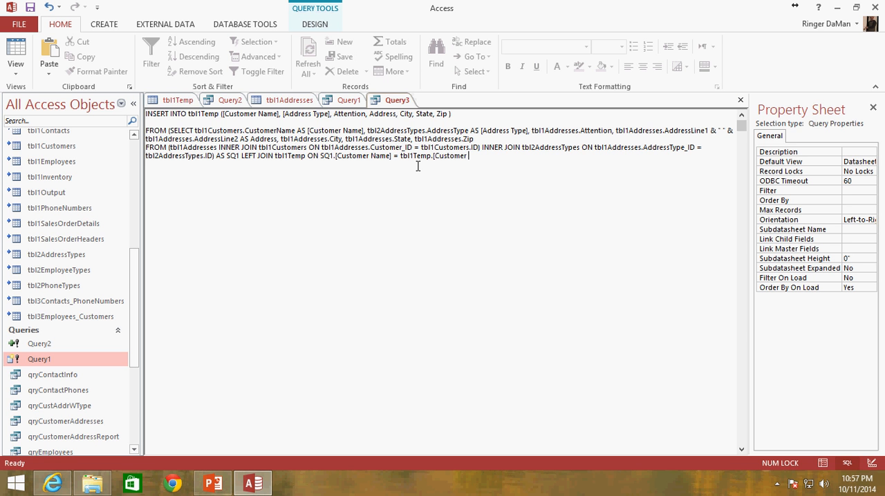
{"action": "type", "text": "Nu"}
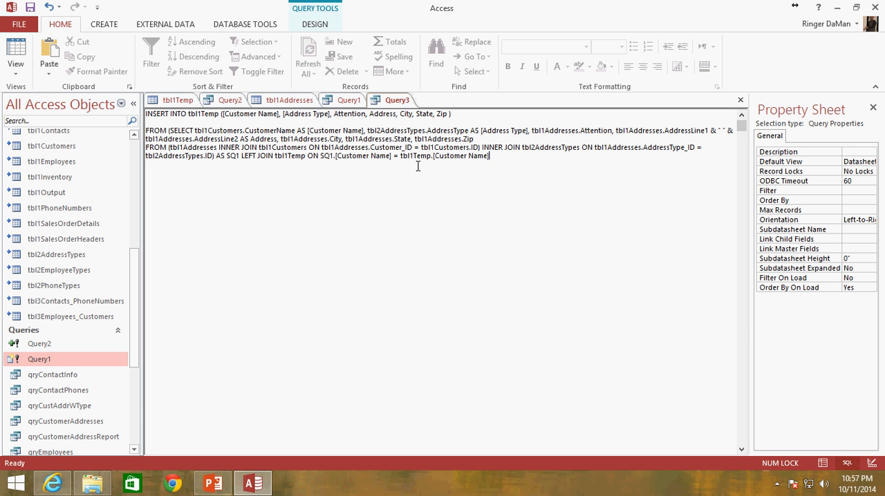
- Extend the join with AND SQ1.[Address Type] = tbl1Temp.[Address Type]
{"action": "type", "text": "AND"}
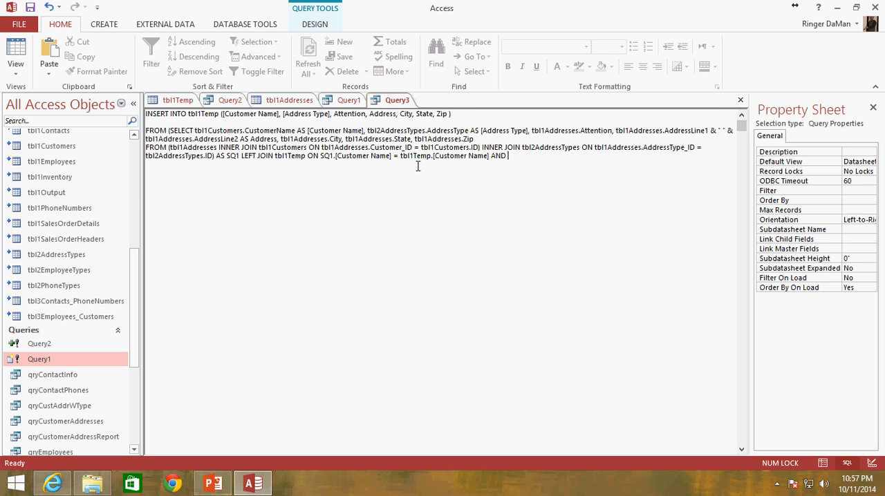
{"action": "type", "text": "SQ1."}
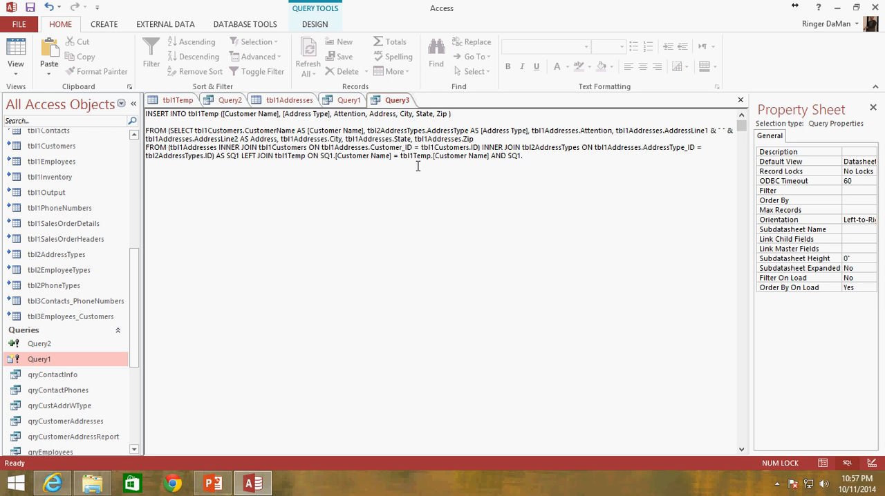
{"action": "type", "text": "[Address type] ="}
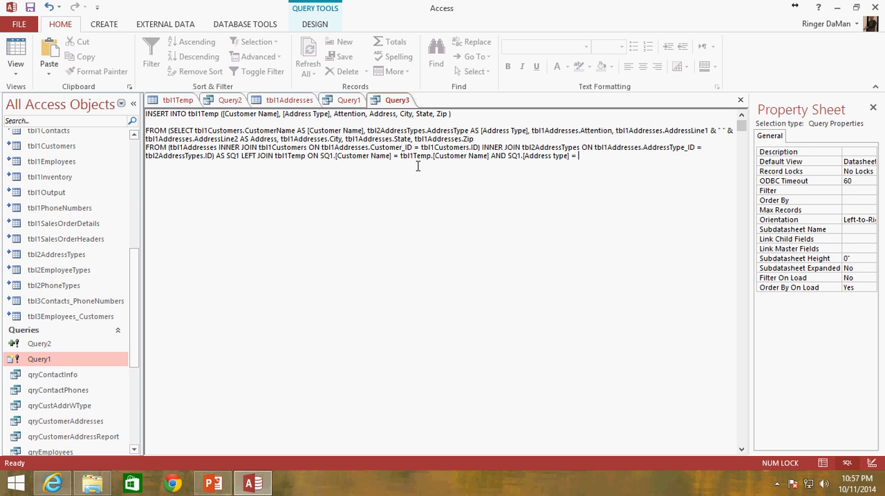
{"action": "type", "text": "tbl1"}
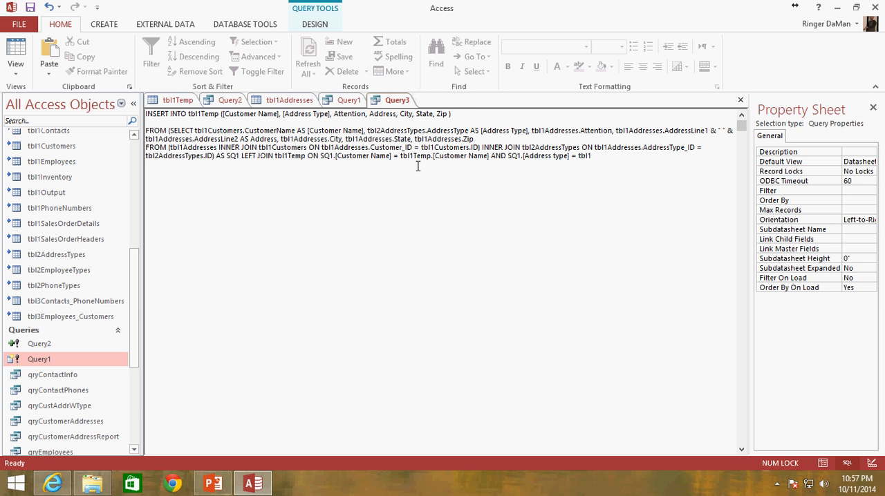
{"action": "type", "text": "Temp."}
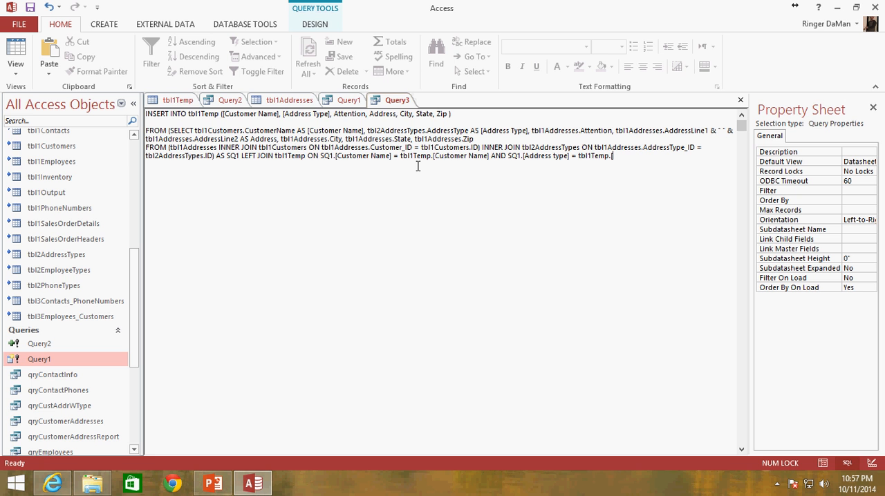
{"action": "type", "text": "[Address Ty"}
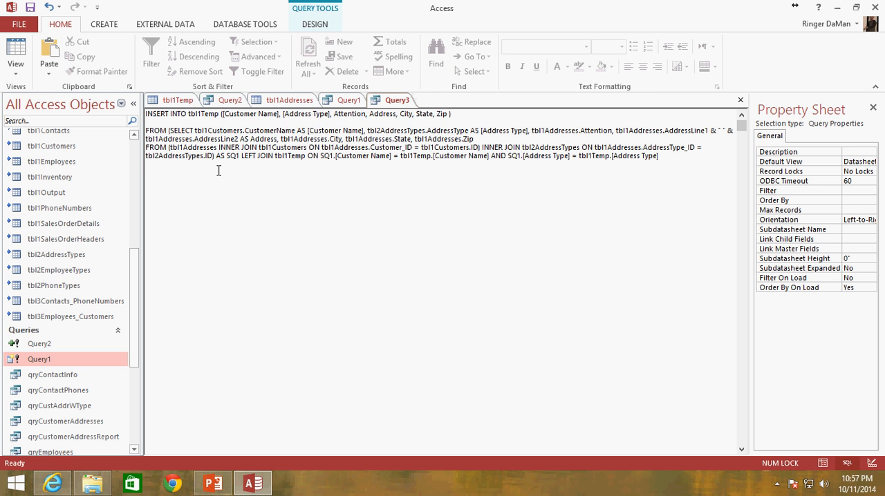
- Compare the query's records with tbl1Temp, then position a new line above FROM
{"action": "left_click_drag", "start_coordinate": [166, 129], "coordinate": [215, 155]}
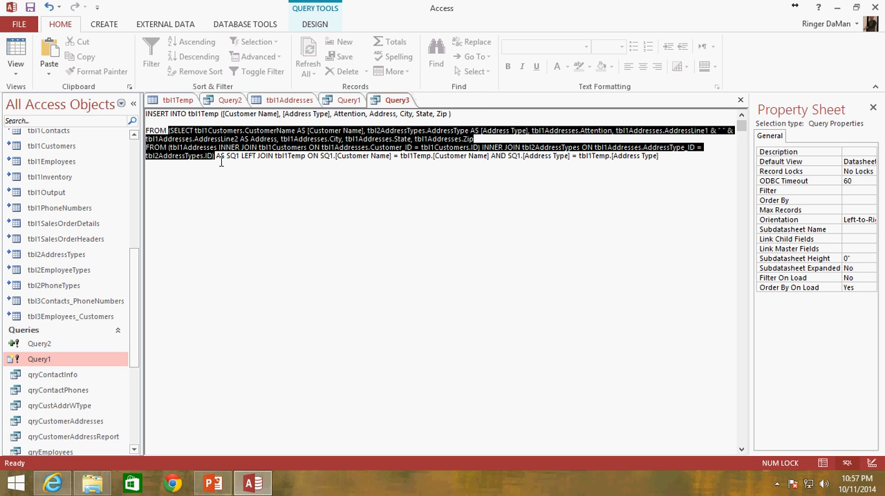
{"action": "double_click", "coordinate": [233, 155]}
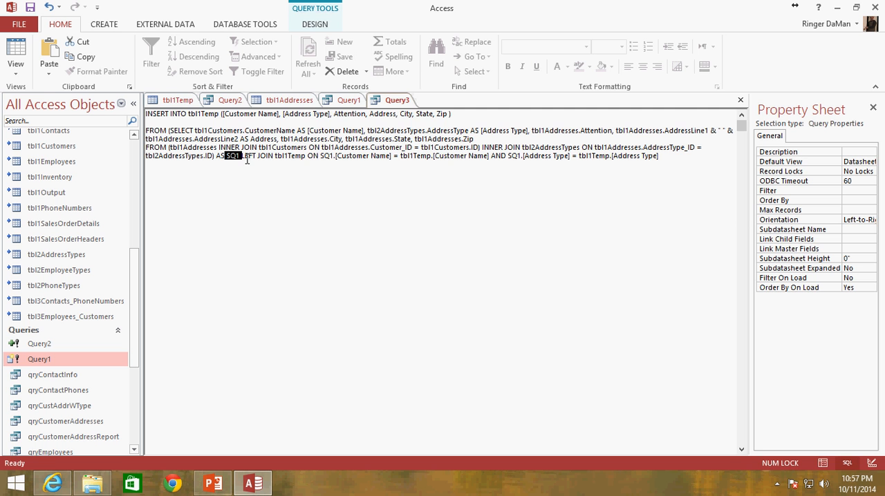
{"action": "left_click", "coordinate": [229, 99]}
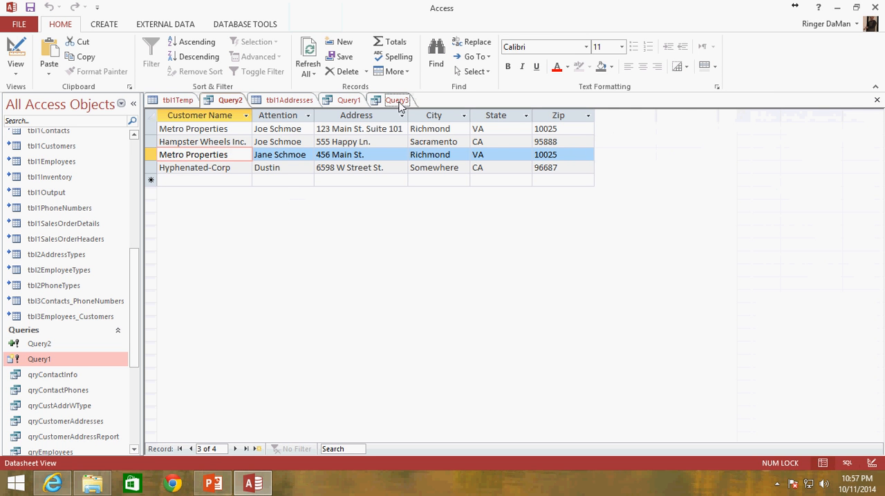
{"action": "left_click", "coordinate": [177, 99]}
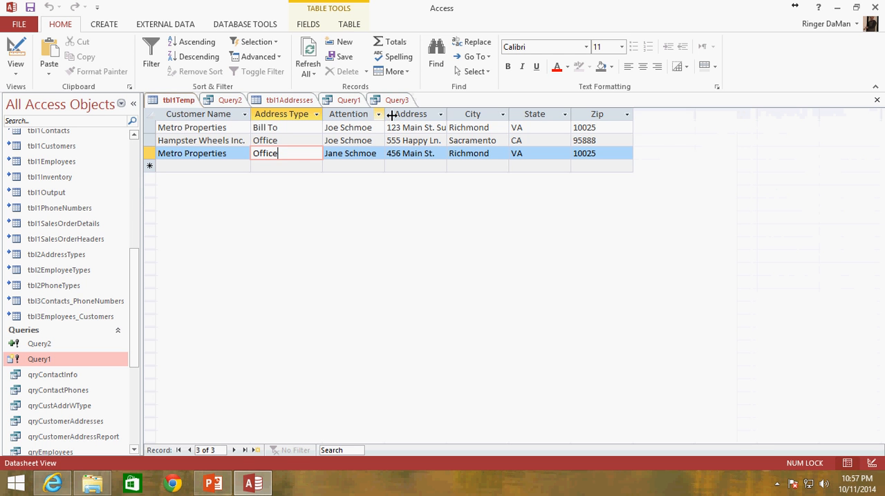
{"action": "left_click", "coordinate": [397, 100]}
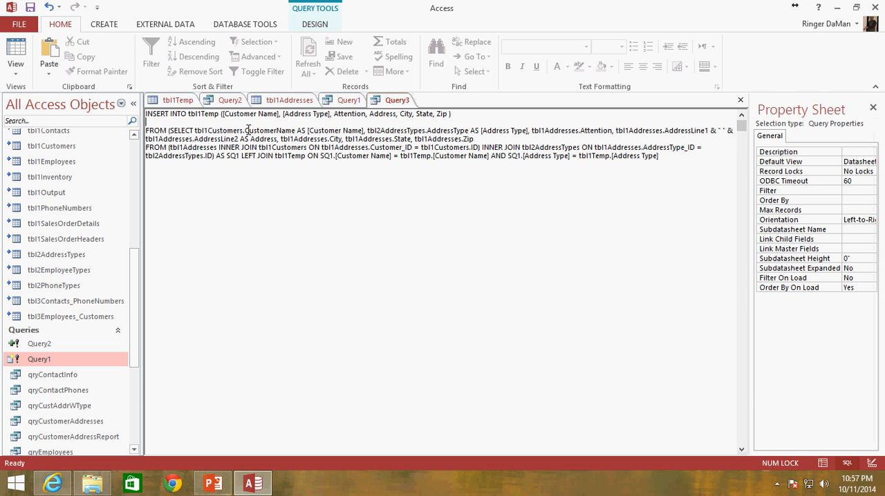
- Write SELECT SQ1.[Customer Name], SQ1.[Address Type], SQ1.Attention above FROM
{"action": "type", "text": "SELECT"}
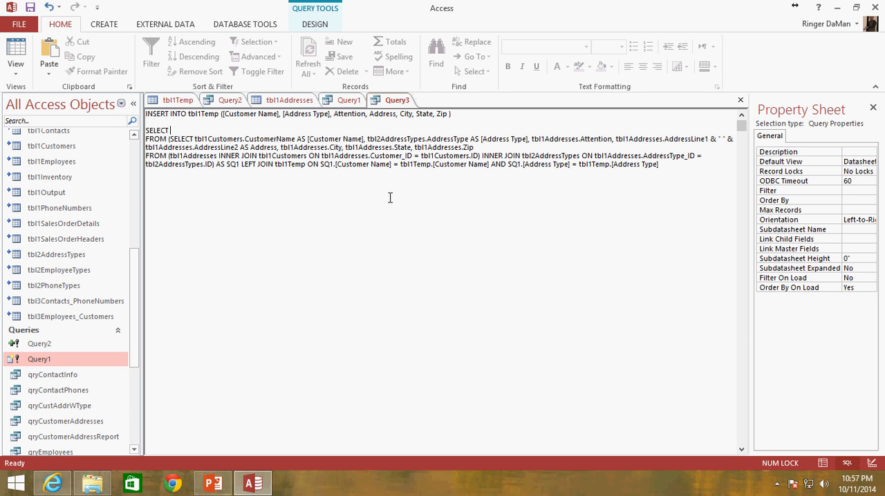
{"action": "type", "text": "SQ1.[Customer Name], S"}
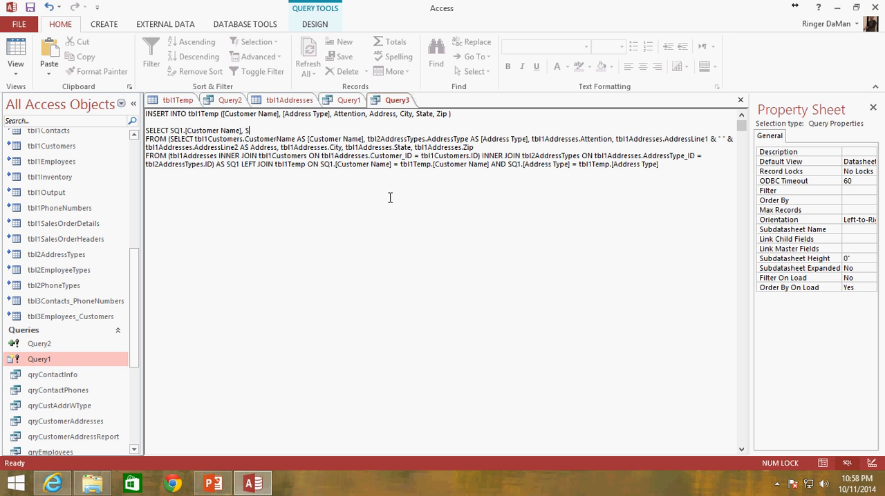
{"action": "type", "text": "Q1."}
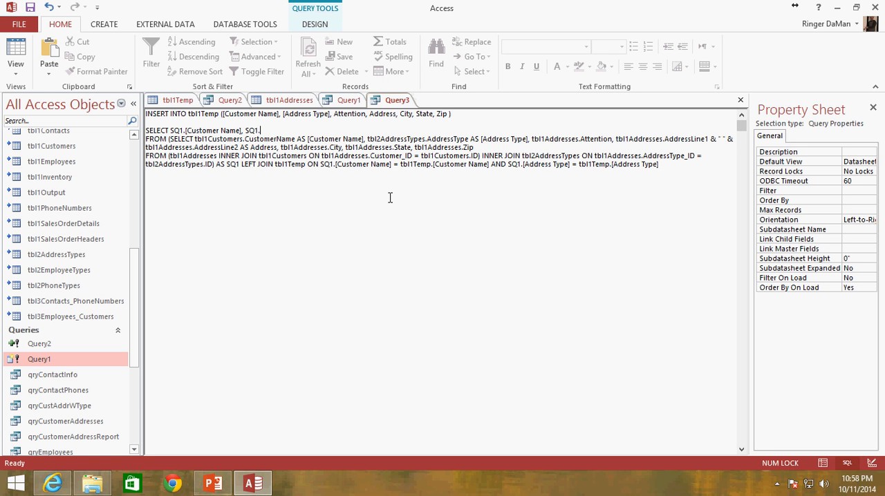
{"action": "type", "text": "[Address Type],"}
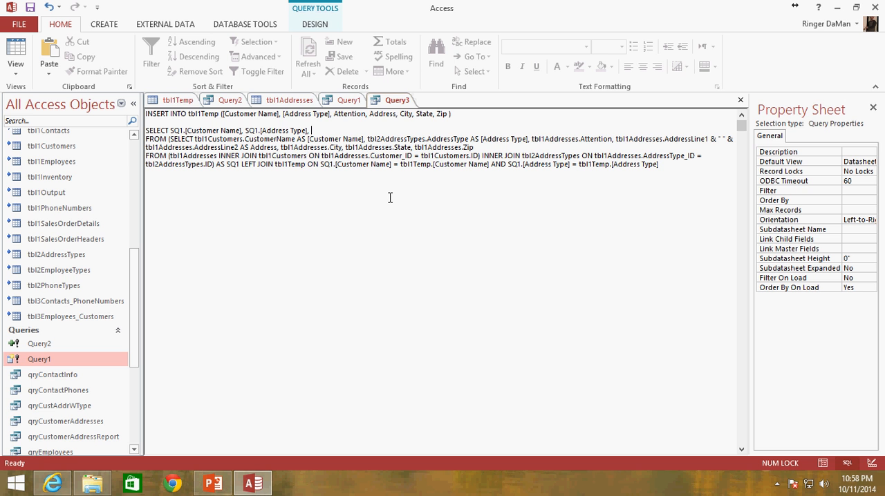
{"action": "type", "text": "SQ1."}
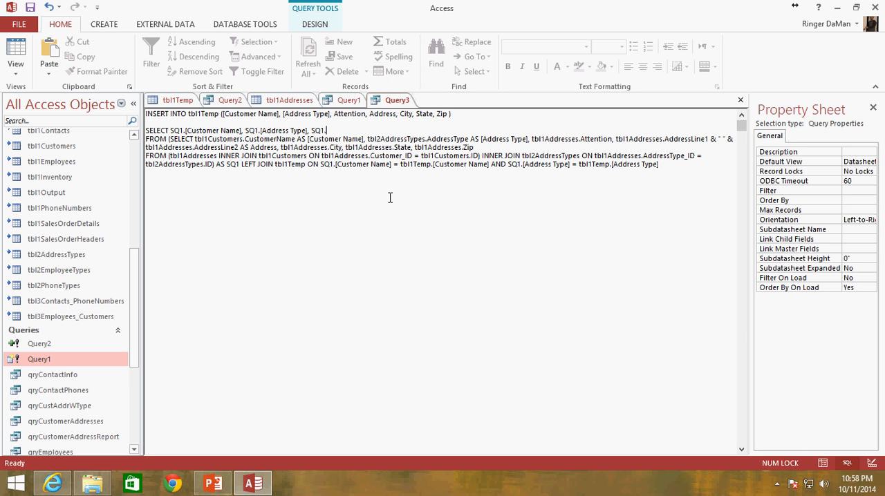
{"action": "type", "text": "Attention, SQ1"}
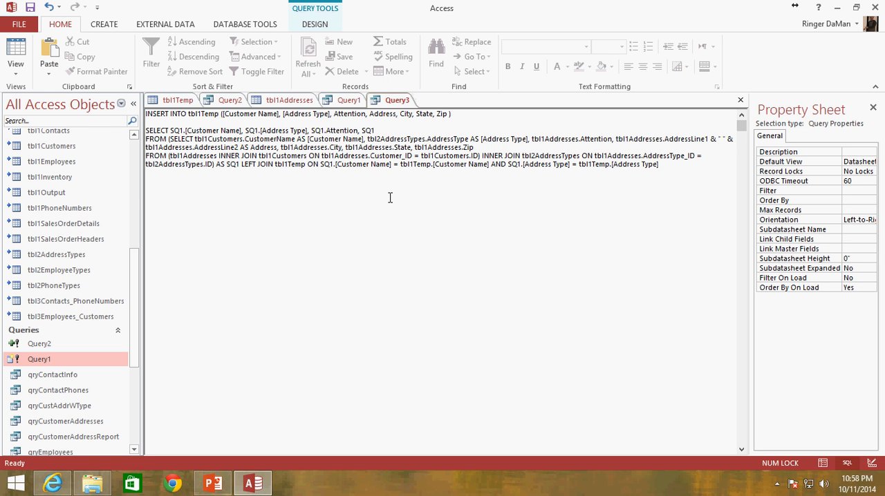
- Add SQ1.Address, SQ1.City, SQ1.State and SQ1.Zip to the SELECT list
{"action": "type", "text": ".Address, SQ1"}
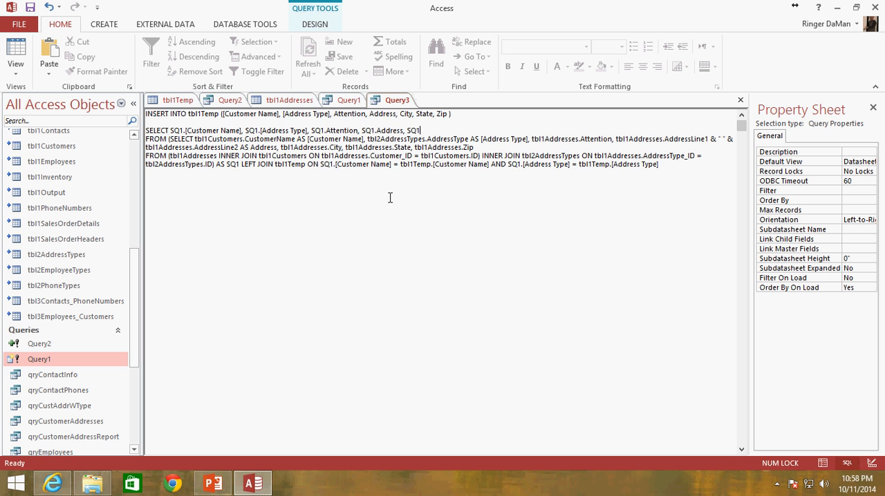
{"action": "type", "text": ".City"}
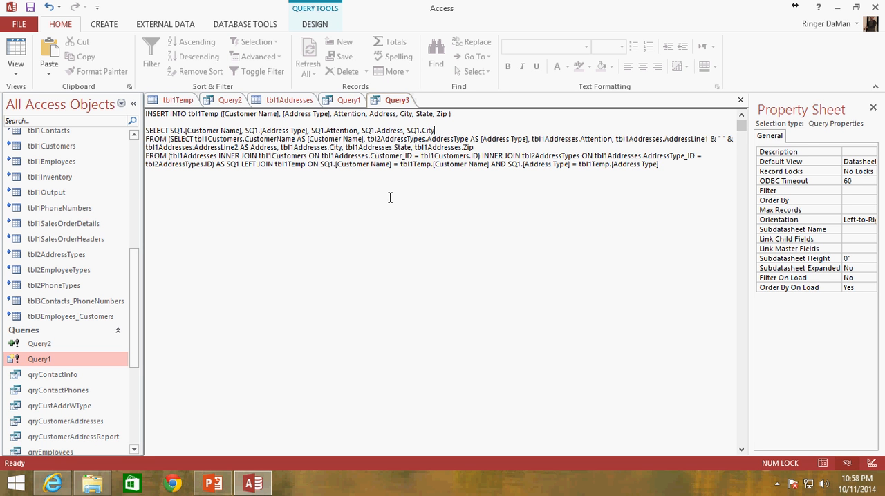
{"action": "type", "text": ", SQ1.State"}
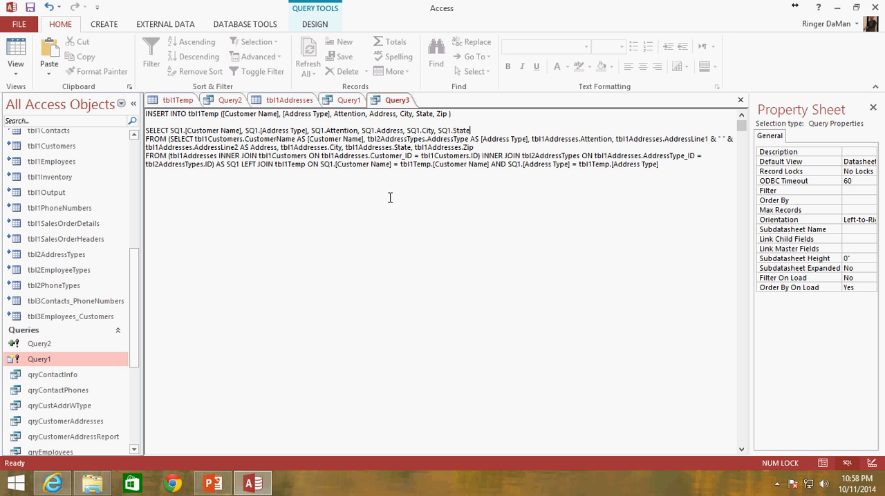
{"action": "type", "text": ", SQ1.Zip"}
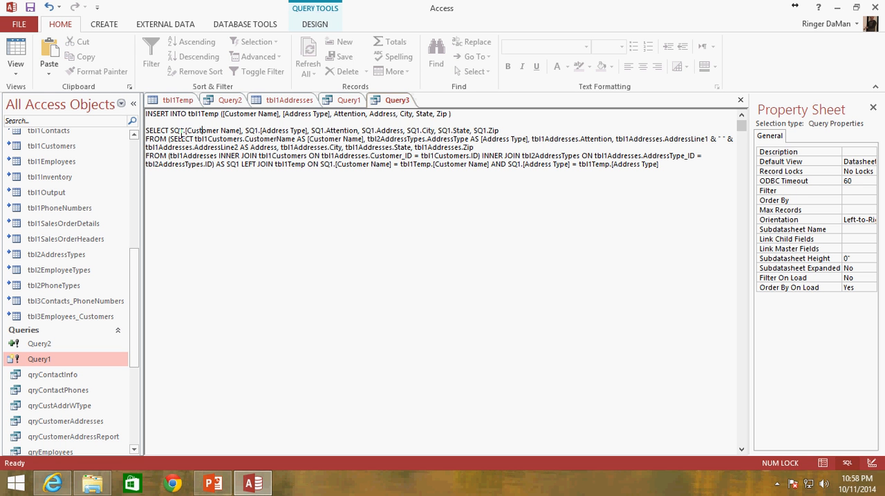
{"action": "left_click_drag", "start_coordinate": [168, 132], "coordinate": [360, 132]}
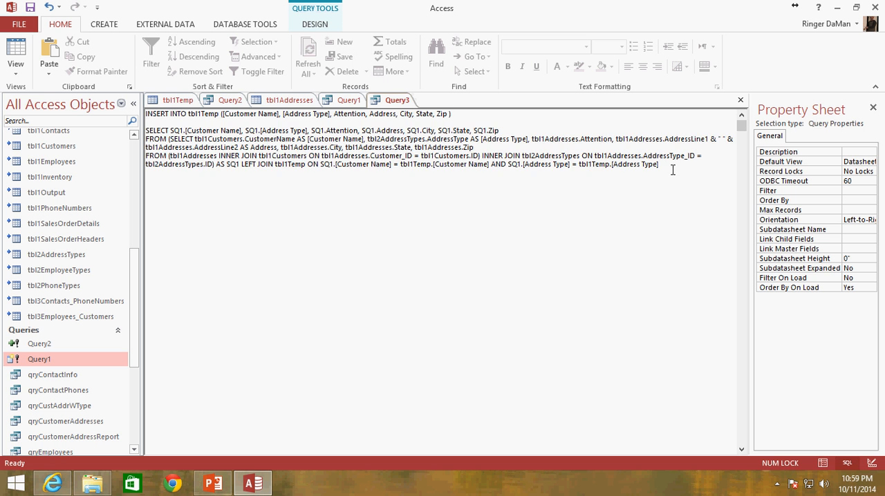
- Copy the SELECT statement into a new Query4 and run it
{"action": "left_click_drag", "start_coordinate": [146, 131], "coordinate": [658, 165]}
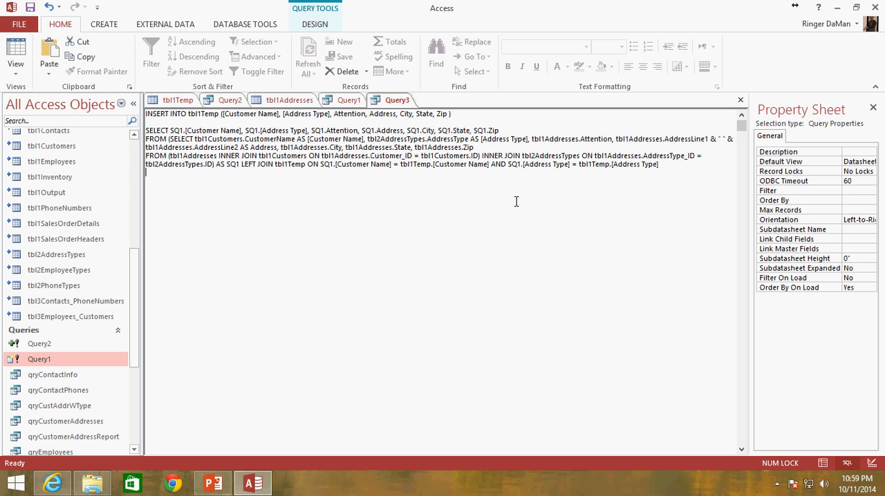
{"action": "left_click", "coordinate": [103, 25]}
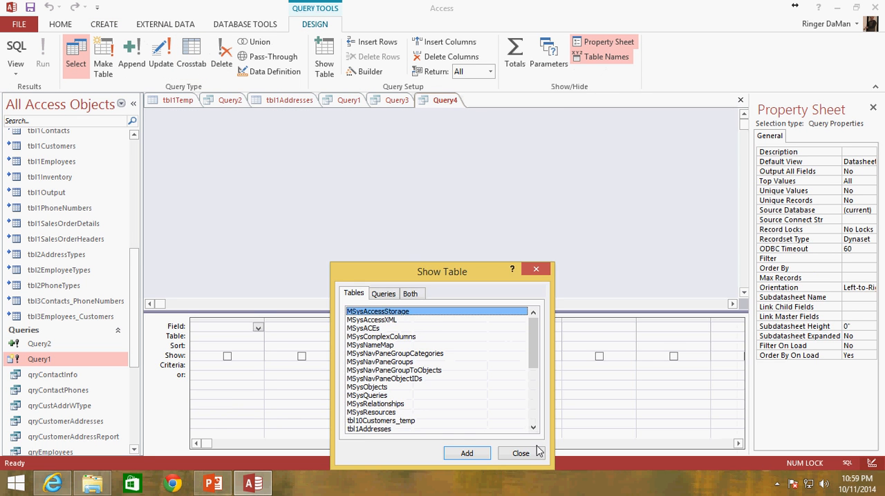
{"action": "left_click", "coordinate": [520, 453]}
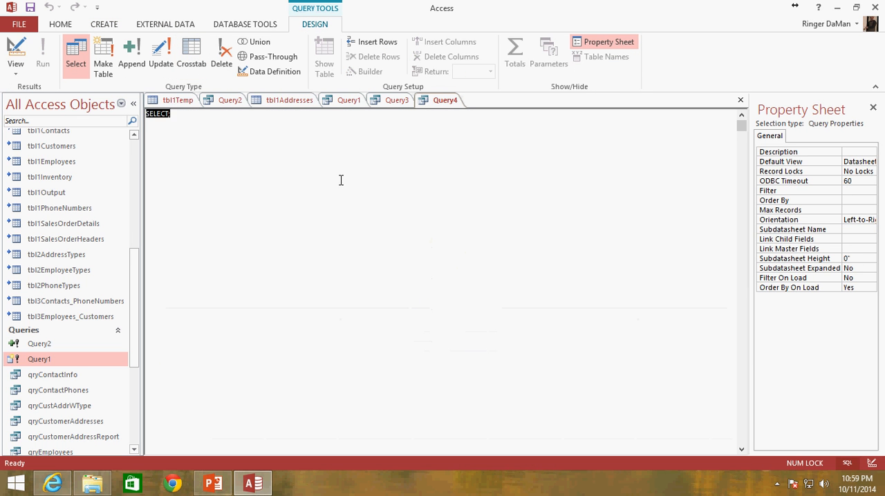
{"action": "left_click", "coordinate": [42, 54]}
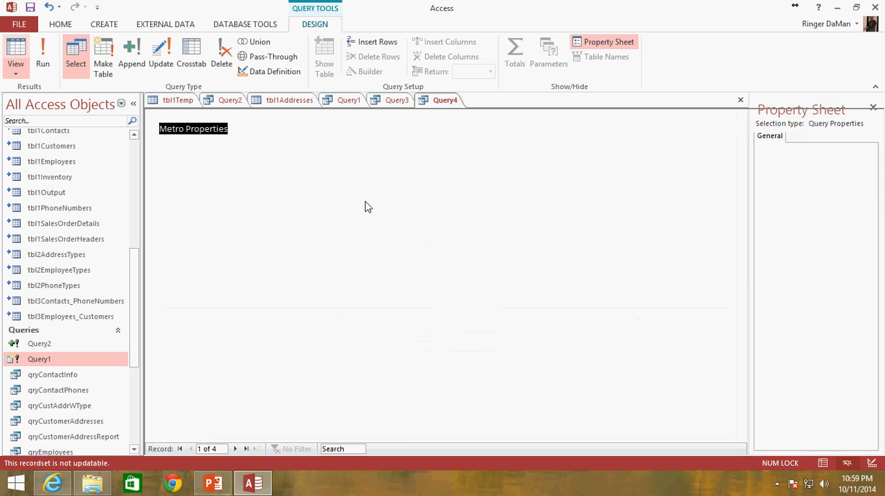
{"action": "left_click", "coordinate": [15, 55]}
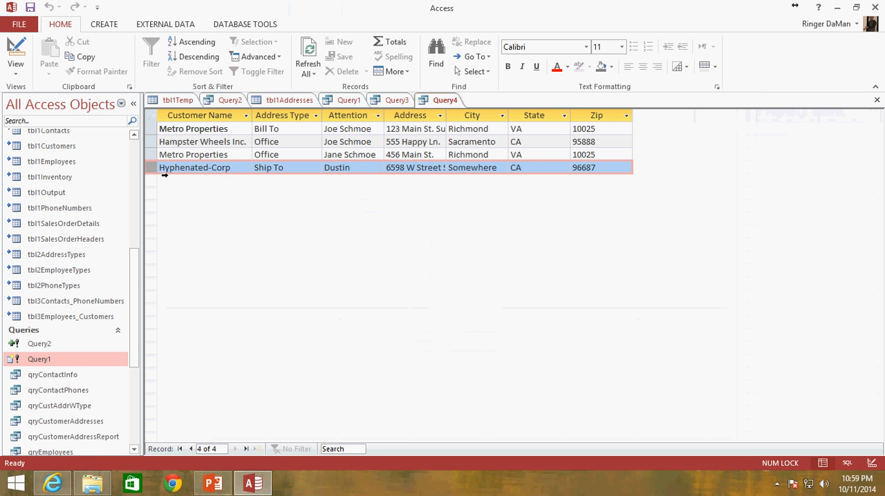
{"action": "right_click", "coordinate": [445, 99]}
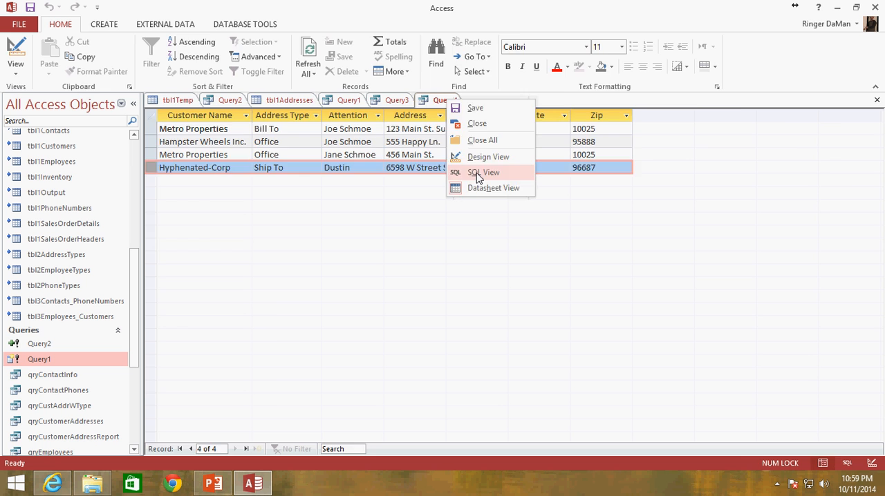
{"action": "left_click", "coordinate": [484, 171]}
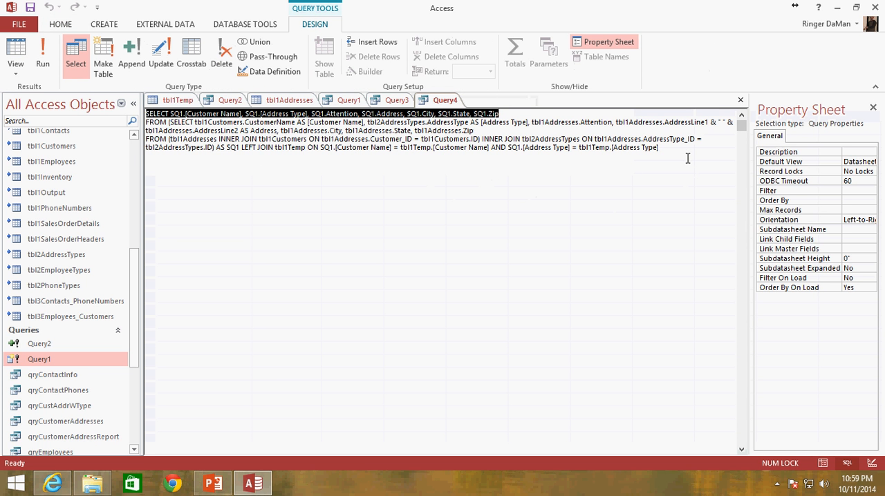
{"action": "mouse_move", "coordinate": [588, 167]}
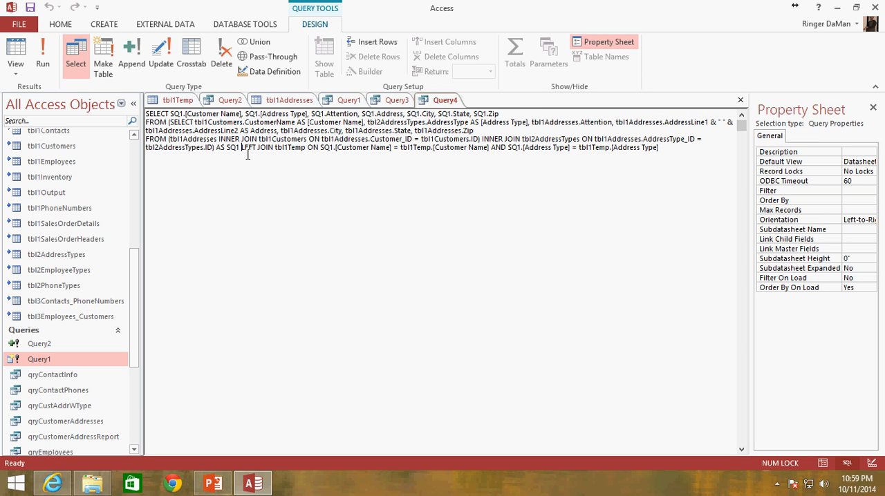
- Change Query4's LEFT JOIN to INNER JOIN and run it to get three matching rows
{"action": "double_click", "coordinate": [258, 146]}
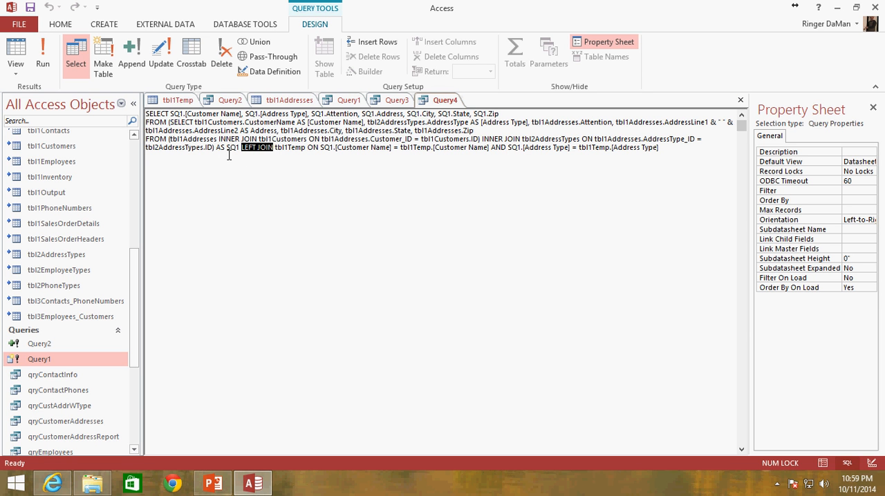
{"action": "double_click", "coordinate": [233, 147]}
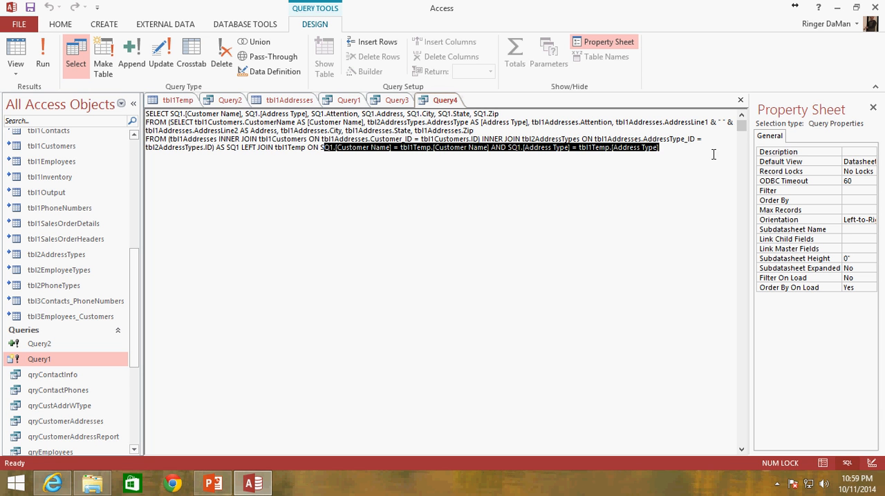
{"action": "left_click", "coordinate": [250, 152]}
{"action": "type", "text": "INNER"}
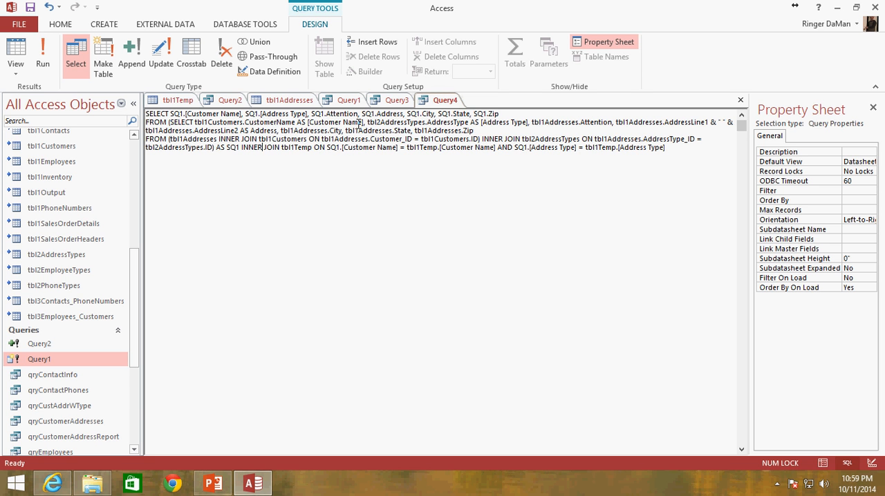
{"action": "left_click", "coordinate": [17, 53]}
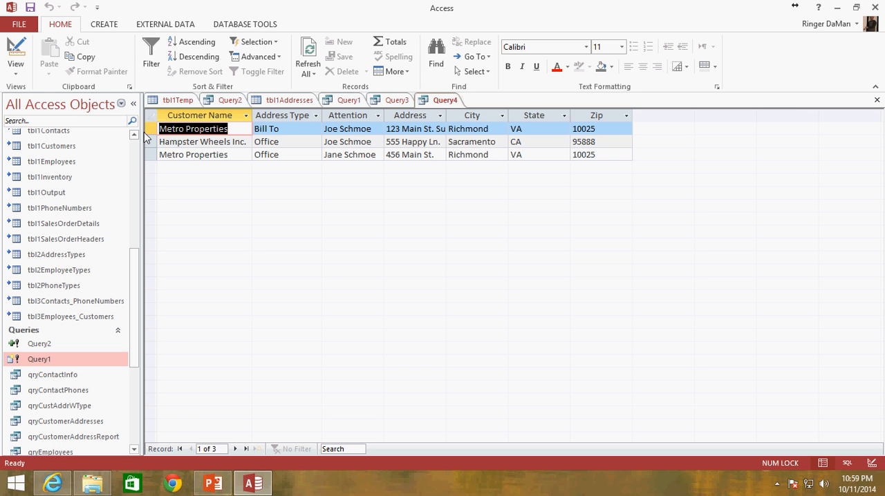
{"action": "mouse_move", "coordinate": [346, 137]}
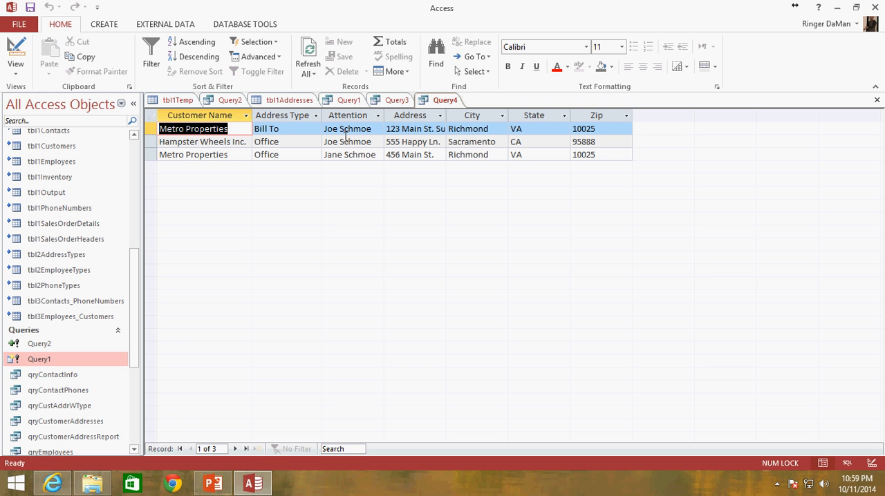
{"action": "left_click", "coordinate": [178, 99]}
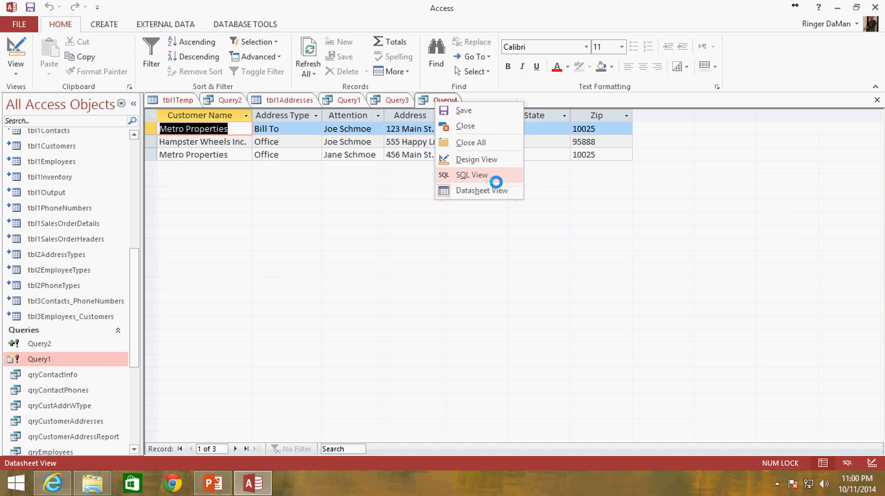
- Add WHERE tbl1Temp.[Customer Name] IS NULL to Query4's LEFT JOIN SQL
{"action": "left_click", "coordinate": [472, 174]}
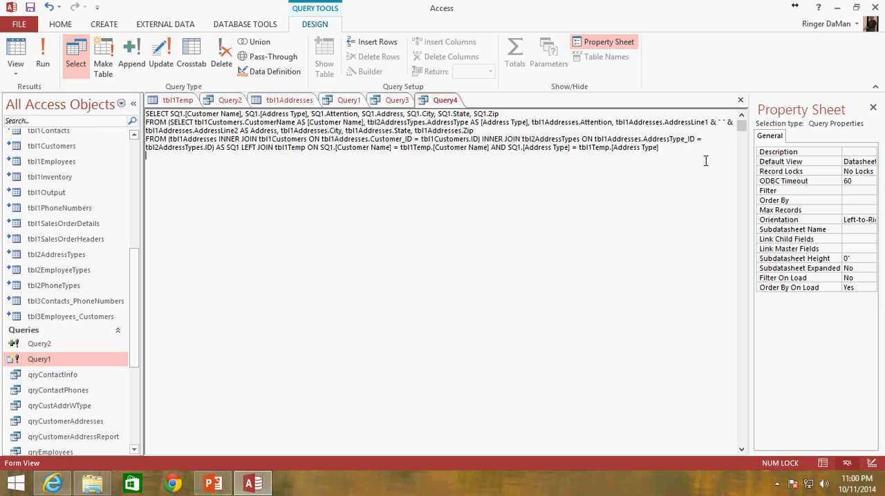
{"action": "type", "text": "WHERE"}
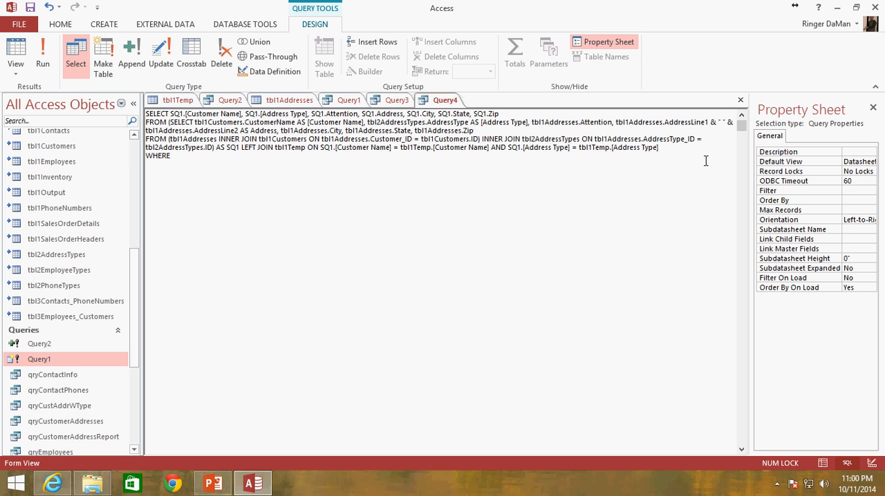
{"action": "type", "text": "tbl1Temp"}
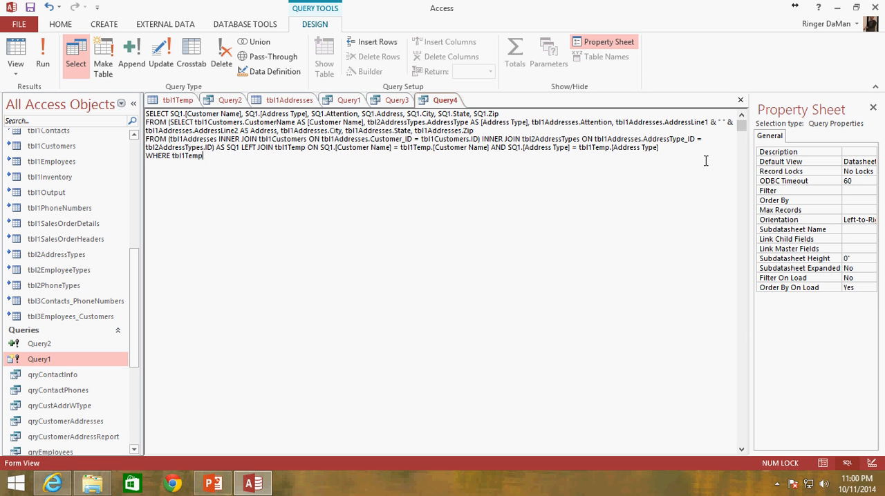
{"action": "type", "text": ".[Custo"}
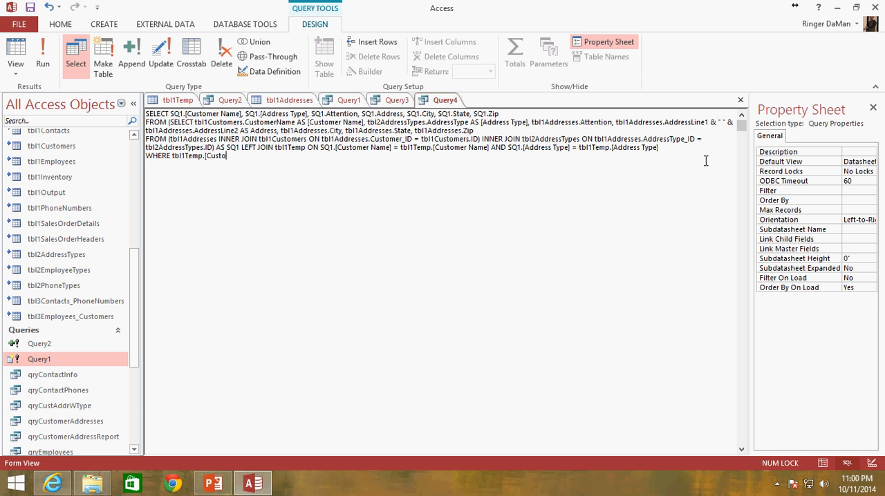
{"action": "type", "text": "mer Name]"}
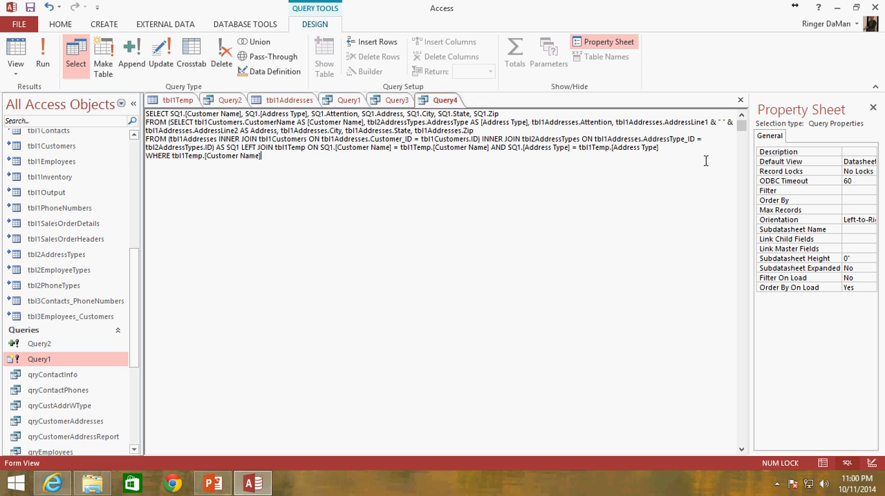
{"action": "type", "text": "IS NULL"}
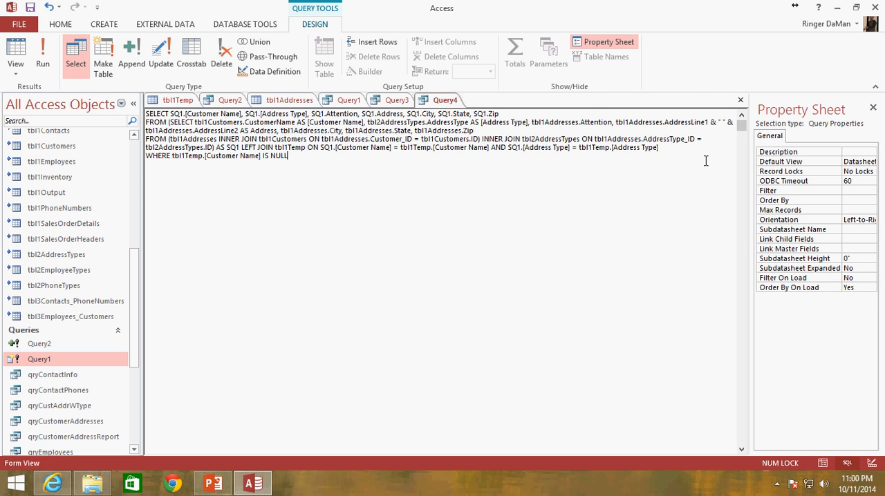
{"action": "mouse_move", "coordinate": [246, 187]}
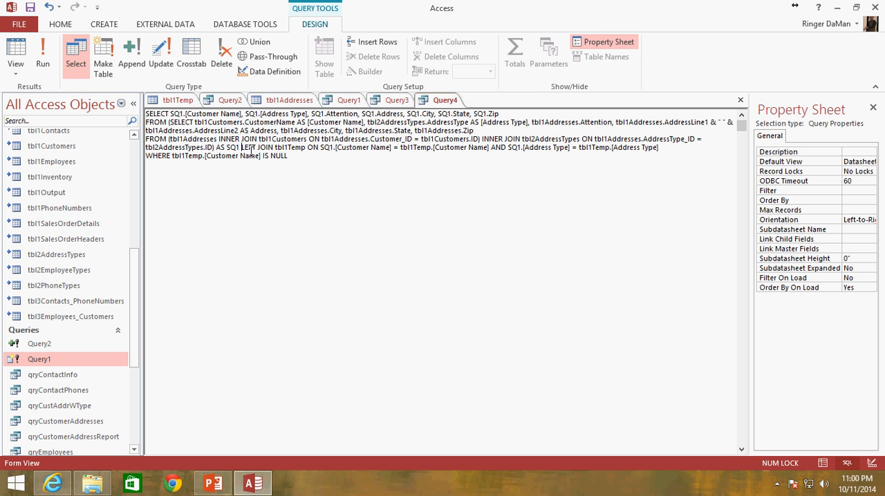
{"action": "double_click", "coordinate": [257, 146]}
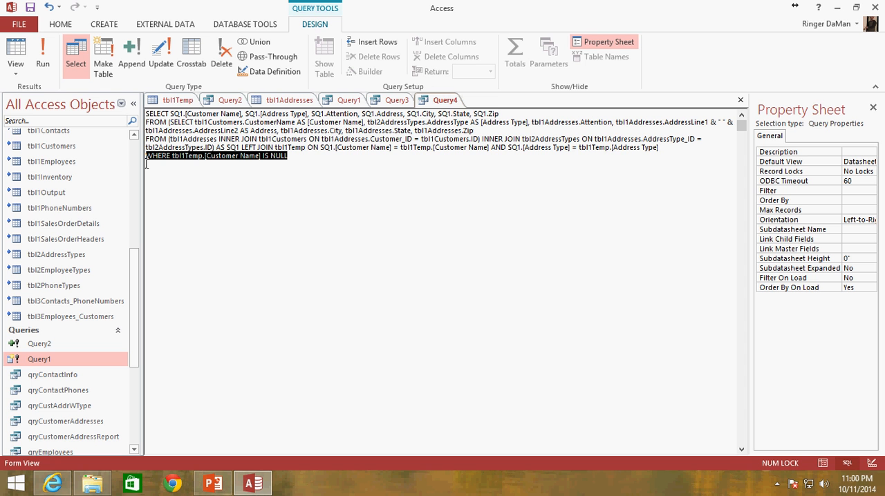
{"action": "mouse_move", "coordinate": [299, 165]}
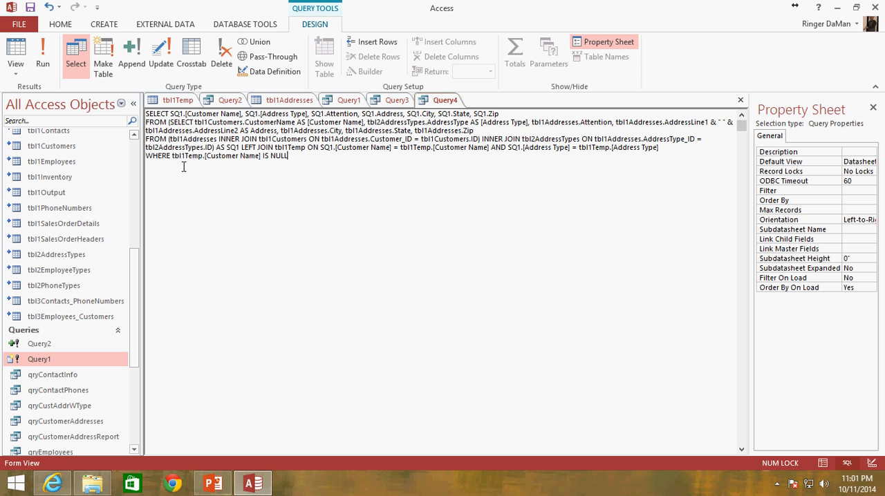
{"action": "double_click", "coordinate": [191, 154]}
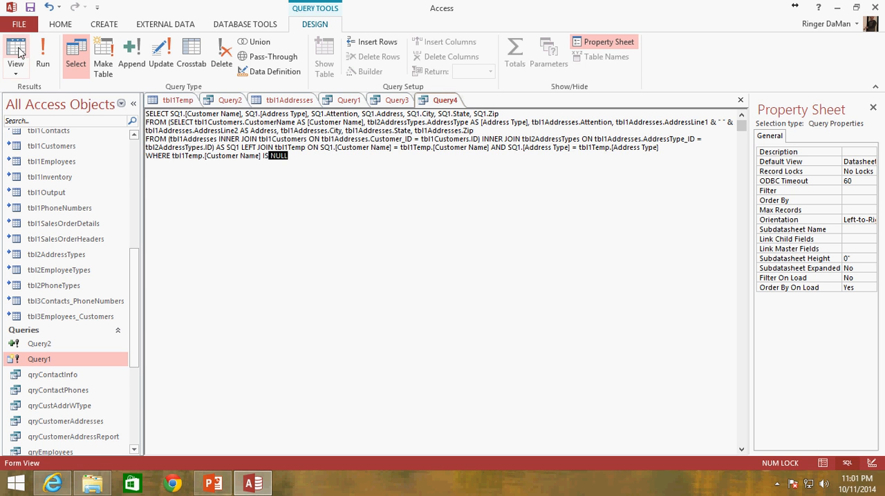
- Run Query4, then add WHERE tbl1Temp.[Customer Name] IS NULL to Query3 and preview Hyphenated-Corp
{"action": "left_click", "coordinate": [15, 52]}
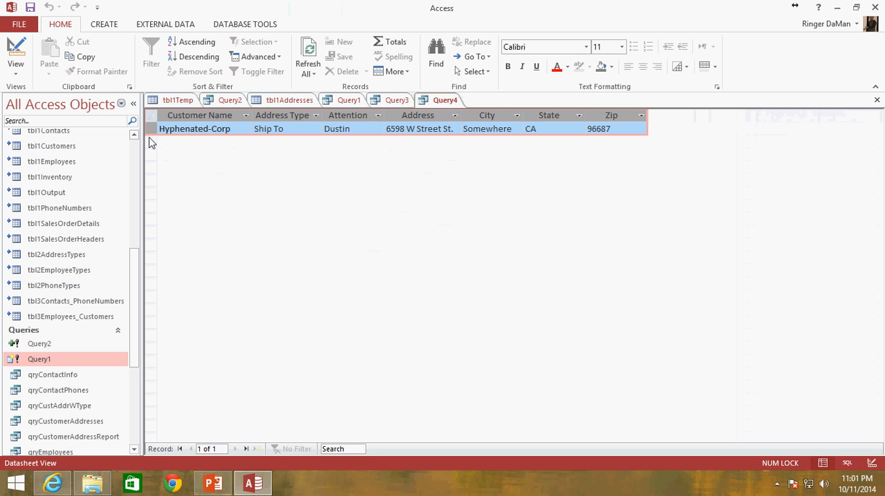
{"action": "left_click", "coordinate": [177, 99]}
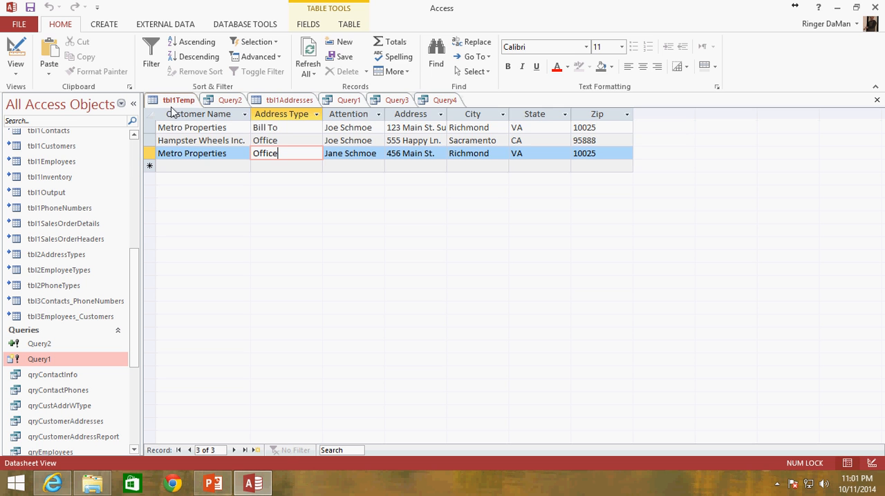
{"action": "left_click", "coordinate": [445, 100]}
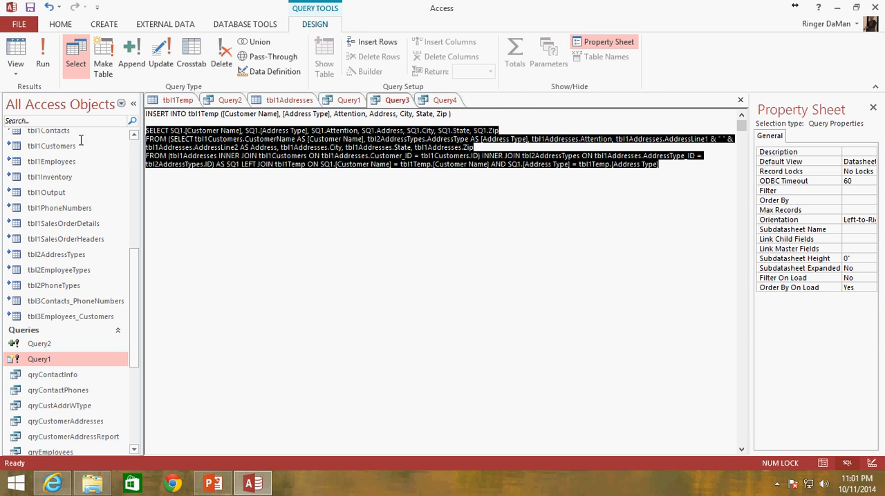
{"action": "type", "text": "WHERE tbl1Temp.[Customer Name] IS NULL"}
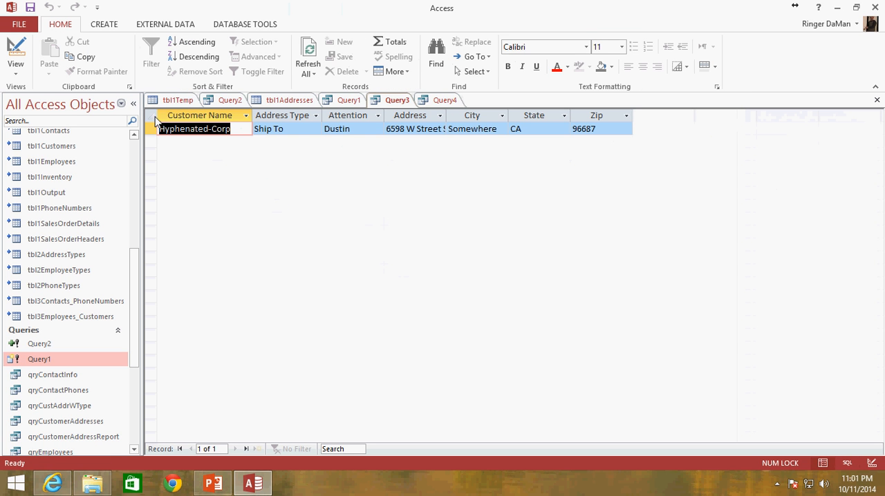
{"action": "mouse_move", "coordinate": [136, 25]}
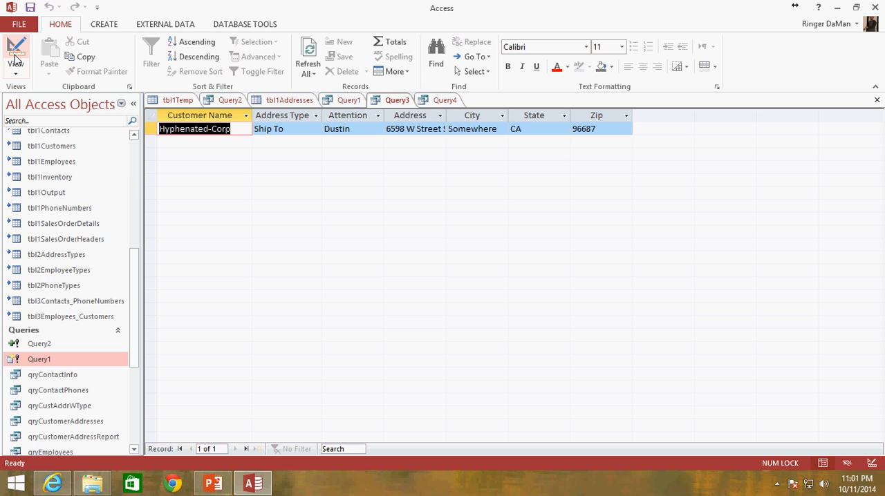
- Run Query3 from SQL view, confirm the one-row append, and check tbl1Temp's four rows
{"action": "right_click", "coordinate": [396, 100]}
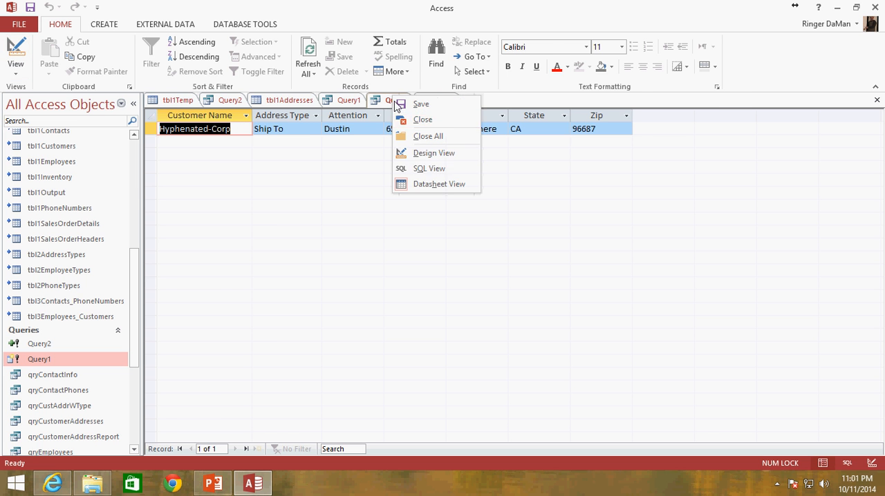
{"action": "left_click", "coordinate": [429, 168]}
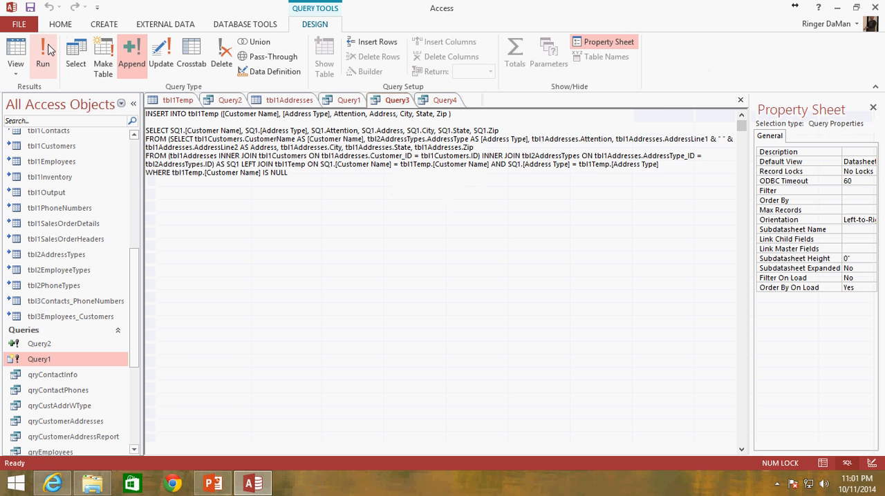
{"action": "left_click", "coordinate": [42, 53]}
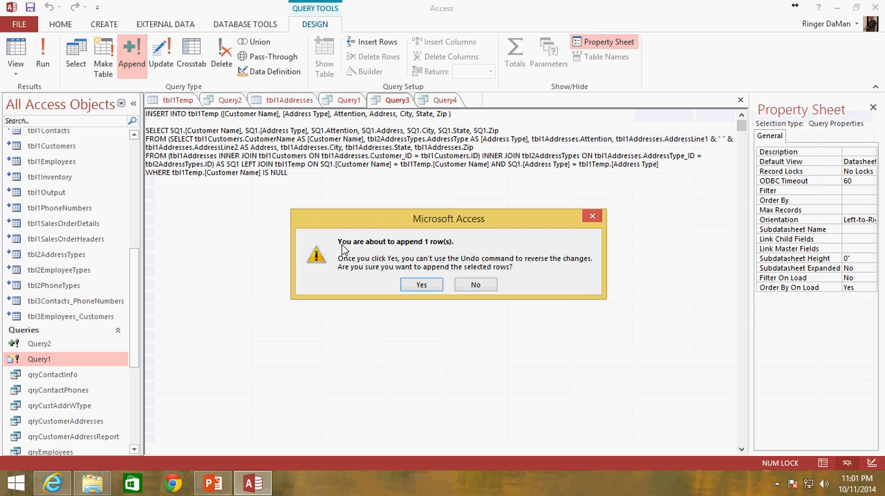
{"action": "mouse_move", "coordinate": [354, 266]}
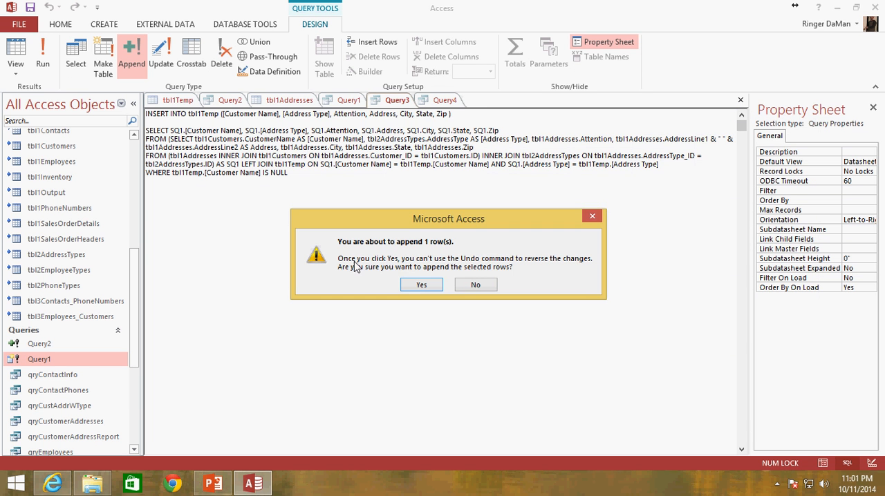
{"action": "left_click", "coordinate": [420, 284]}
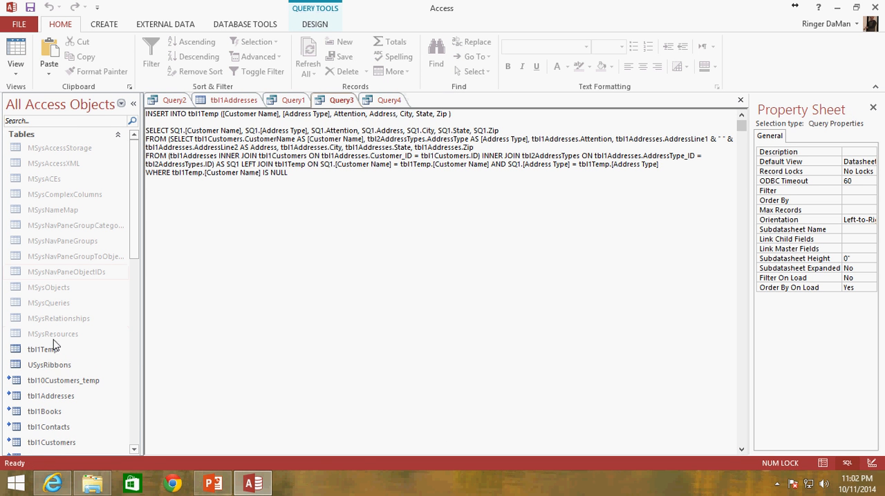
{"action": "double_click", "coordinate": [42, 349]}
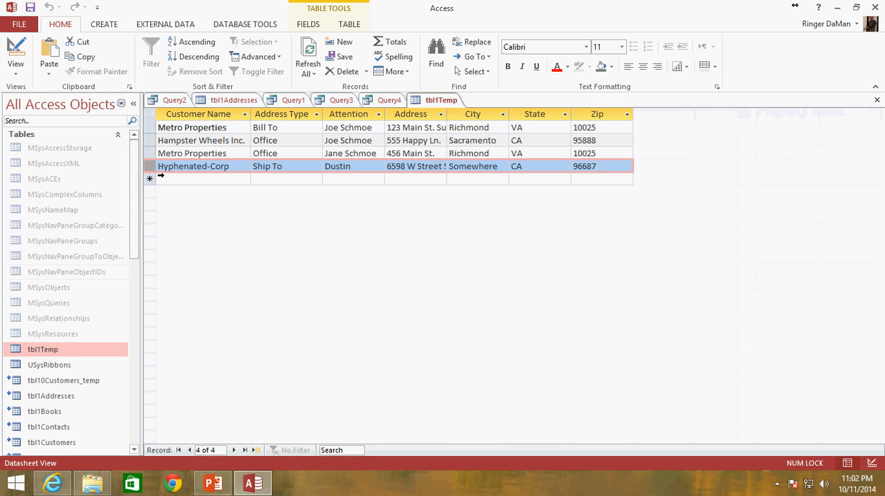
- Return to Query4's SQL and highlight the SQ1 alias and tbl1Temp in the WHERE condition
{"action": "left_click", "coordinate": [390, 100]}
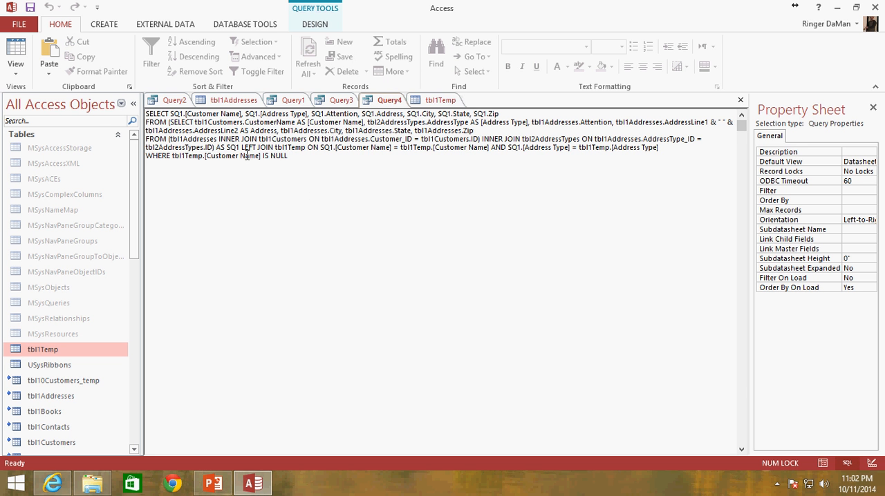
{"action": "double_click", "coordinate": [254, 146]}
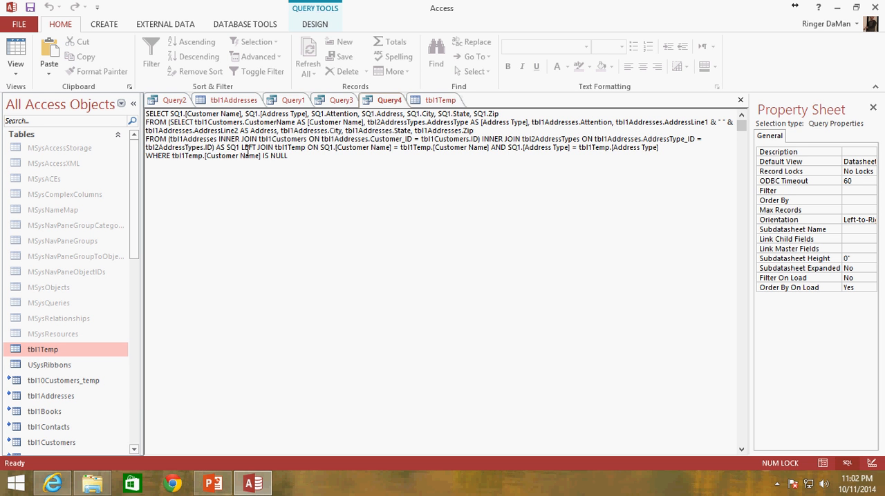
{"action": "double_click", "coordinate": [250, 146]}
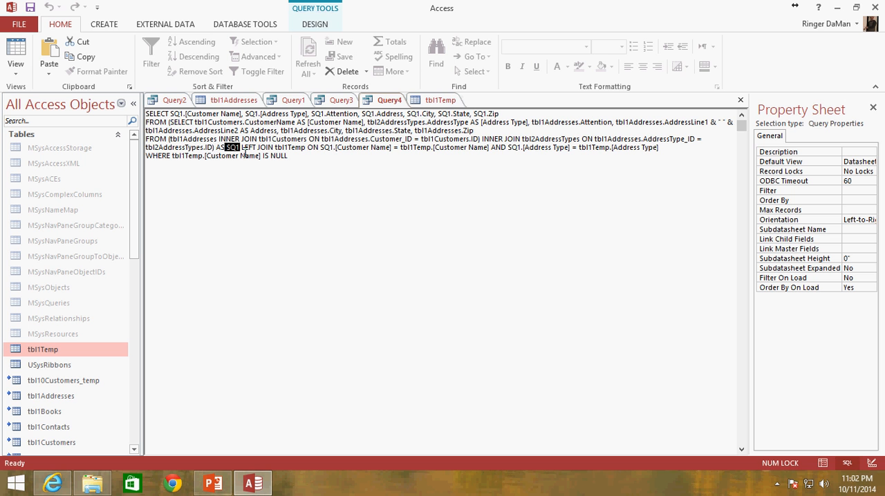
{"action": "mouse_move", "coordinate": [281, 155]}
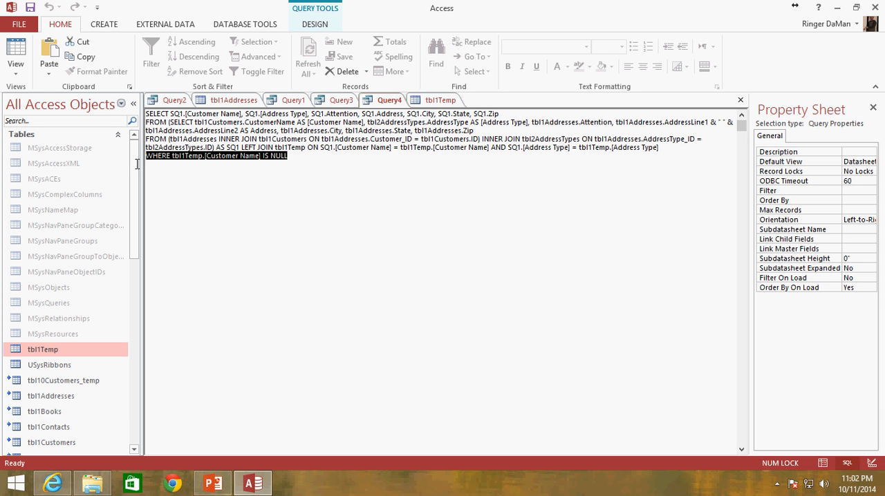
{"action": "mouse_move", "coordinate": [177, 163]}
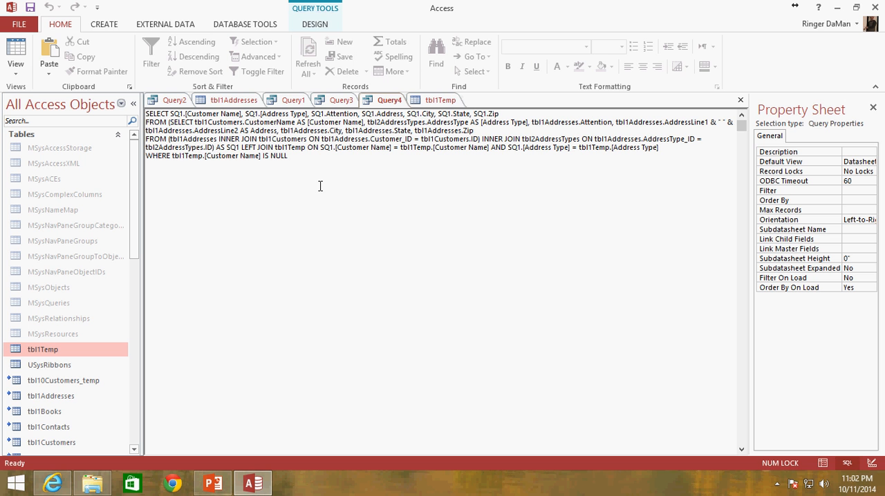
{"action": "double_click", "coordinate": [188, 155]}
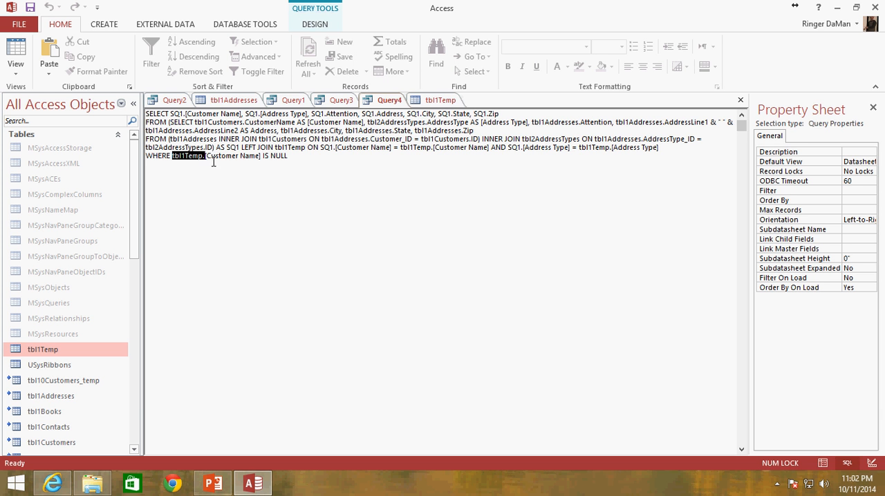